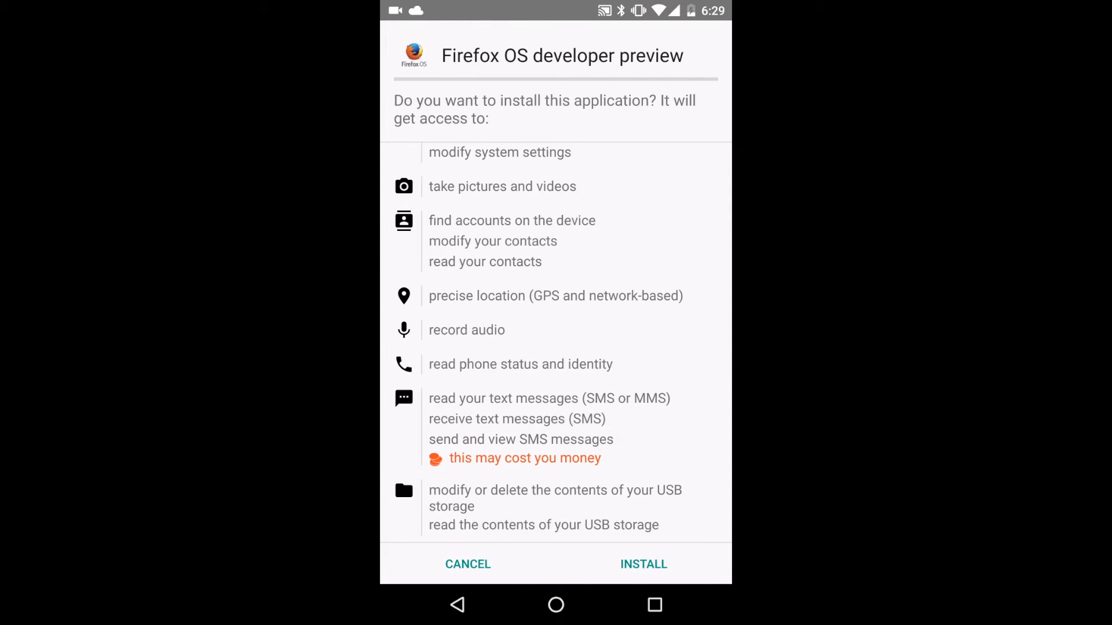
# - Install the Firefox OS developer preview package and launch it to its welcome screen
pyautogui.click(642, 563)
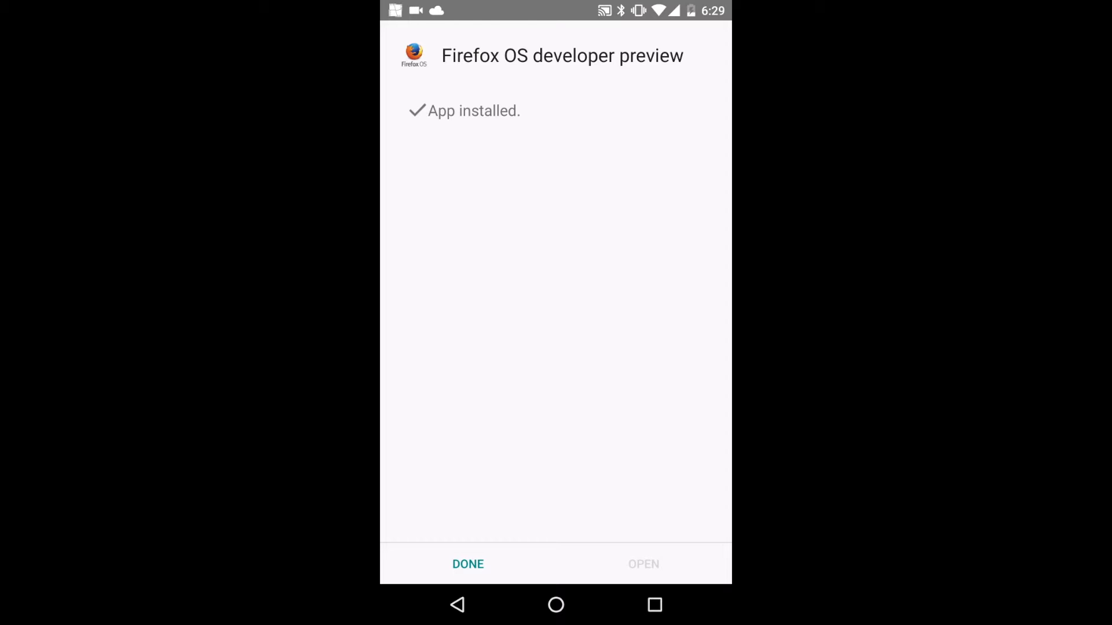
pyautogui.click(642, 563)
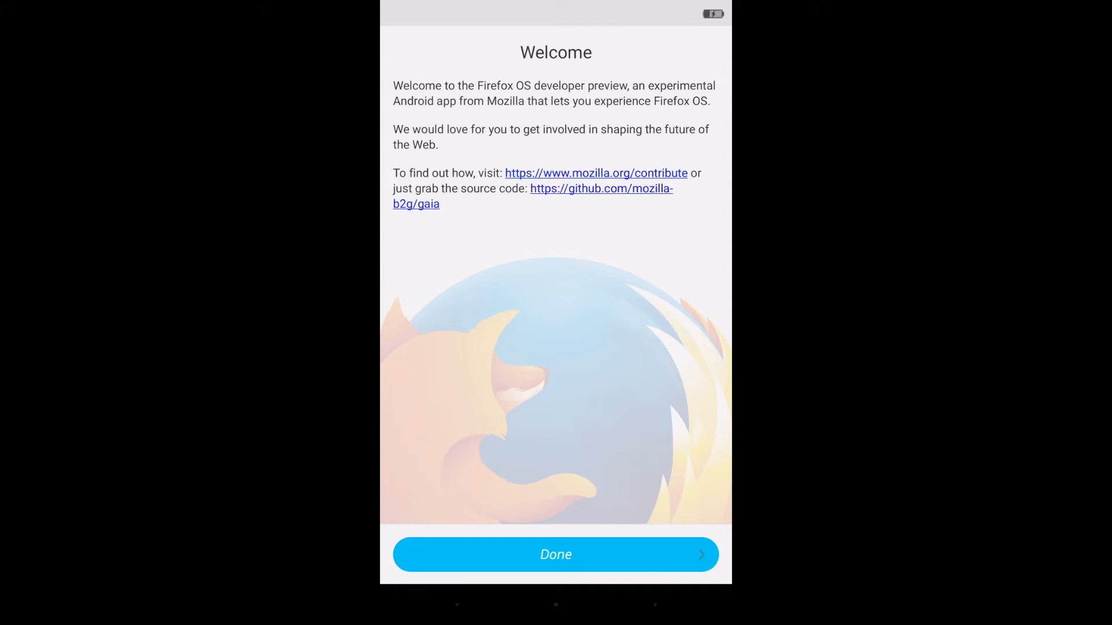
# - Dismiss the Welcome screen with Done and swipe through the home screen app icons
pyautogui.click(555, 555)
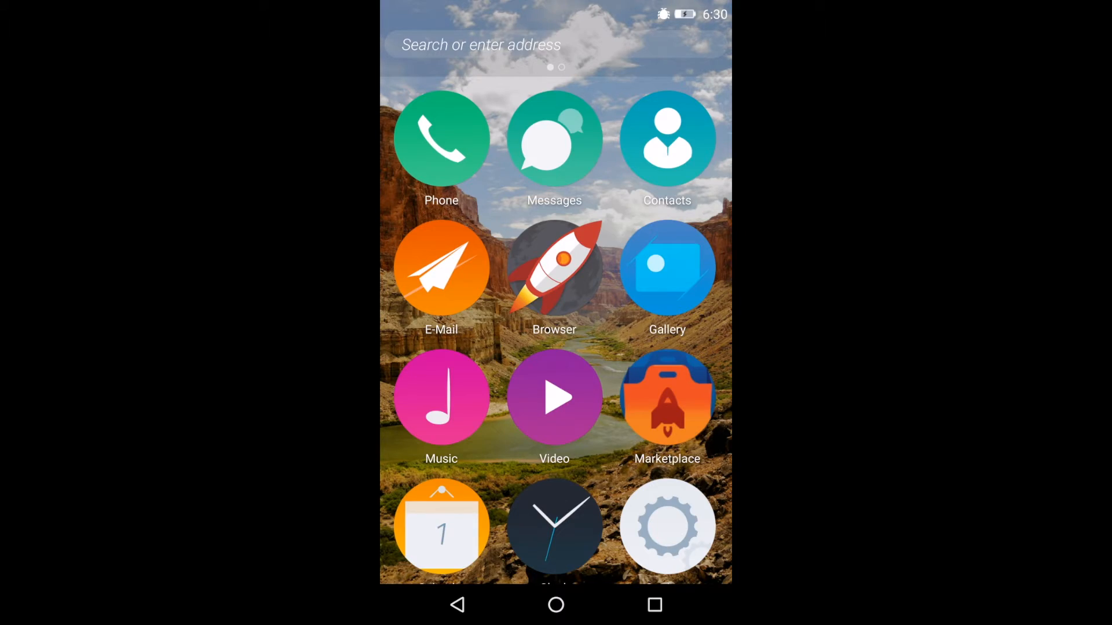
pyautogui.scroll(-3)
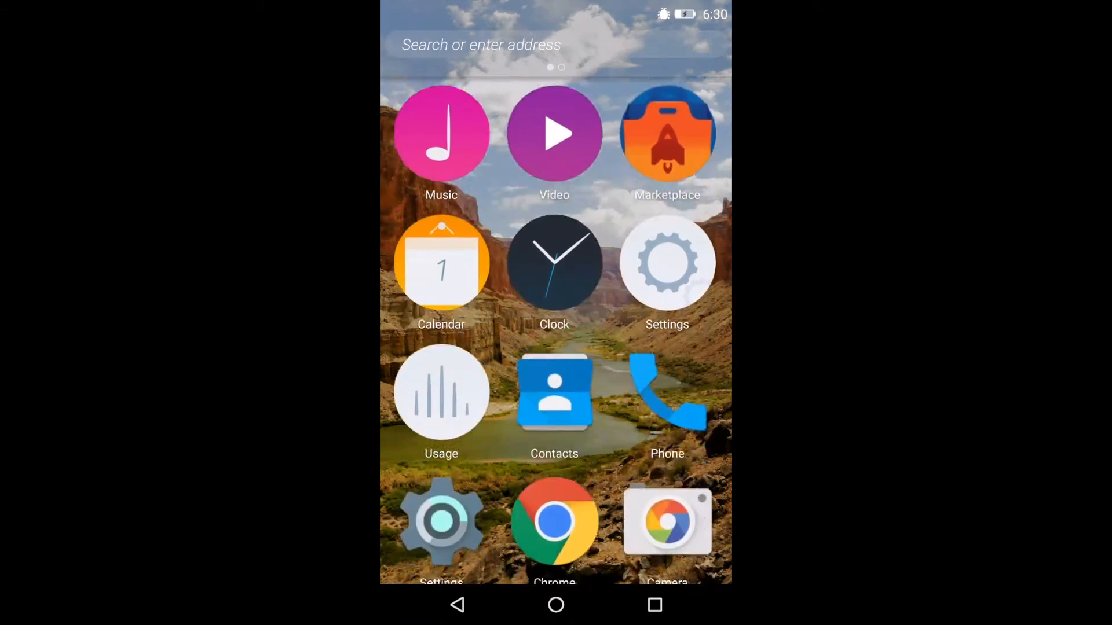
pyautogui.scroll(-3)
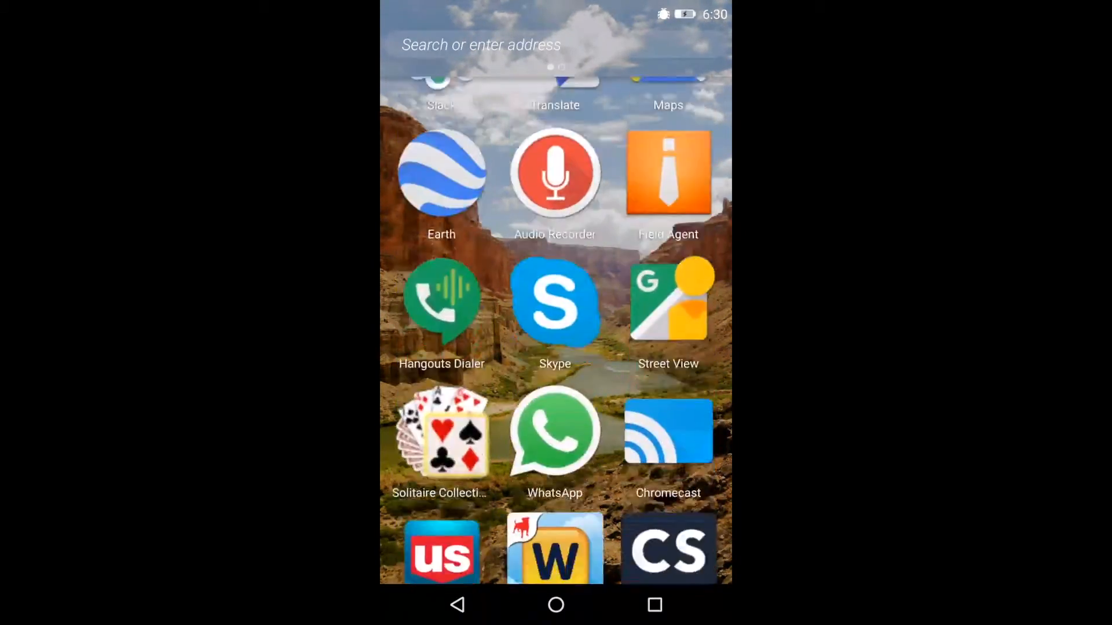
pyautogui.hscroll(-3)
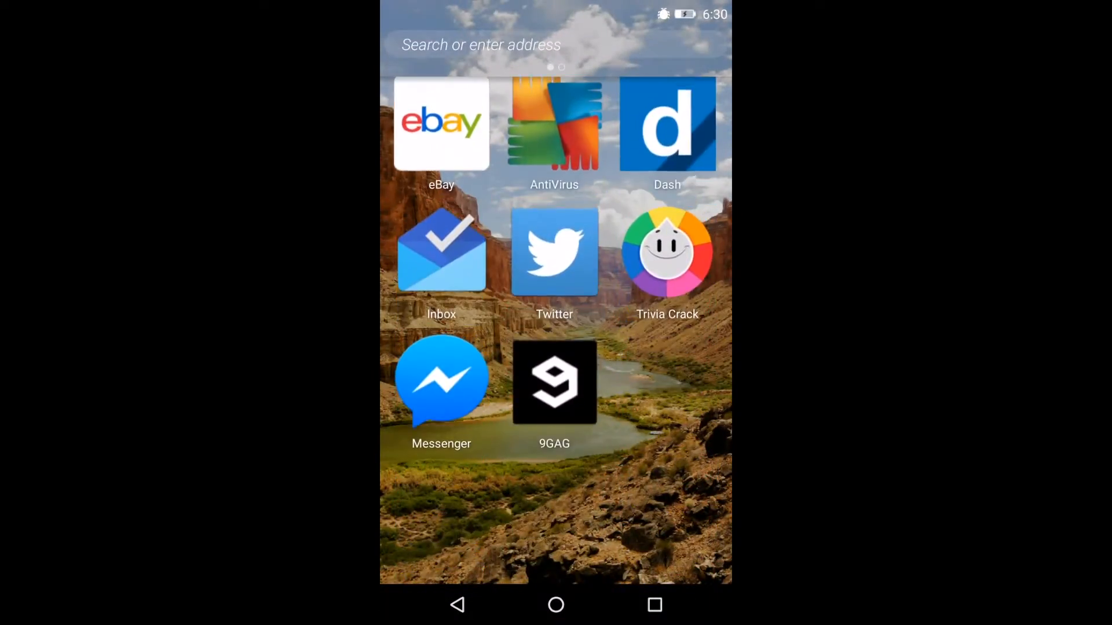
pyautogui.scroll(-3)
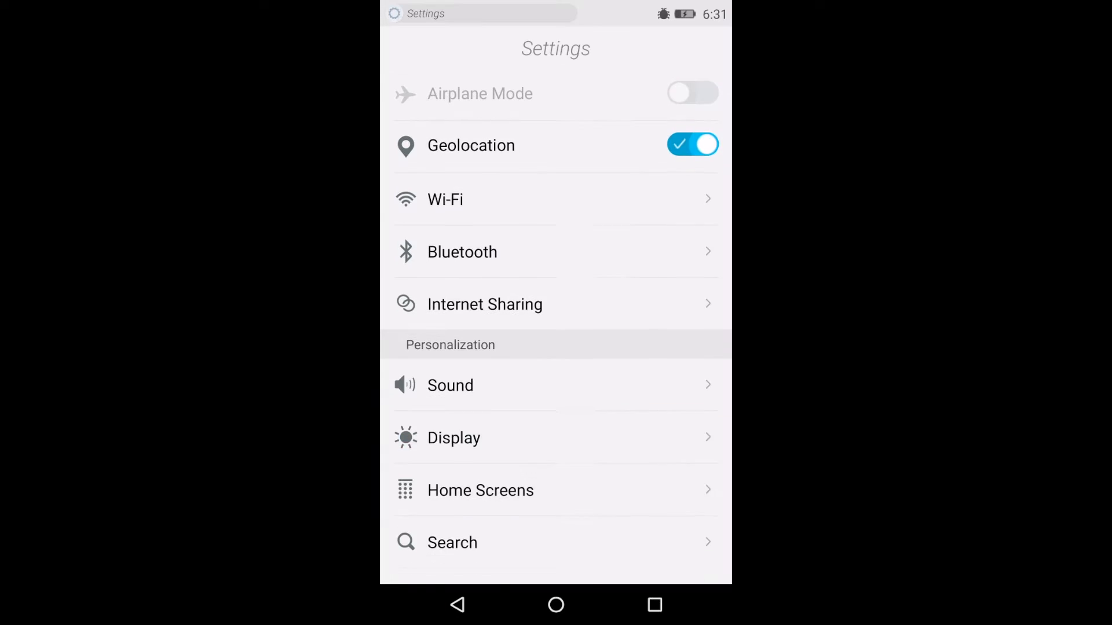
# - Set the Home Screens layout to Four Columns and confirm with OK
pyautogui.scroll(-3)
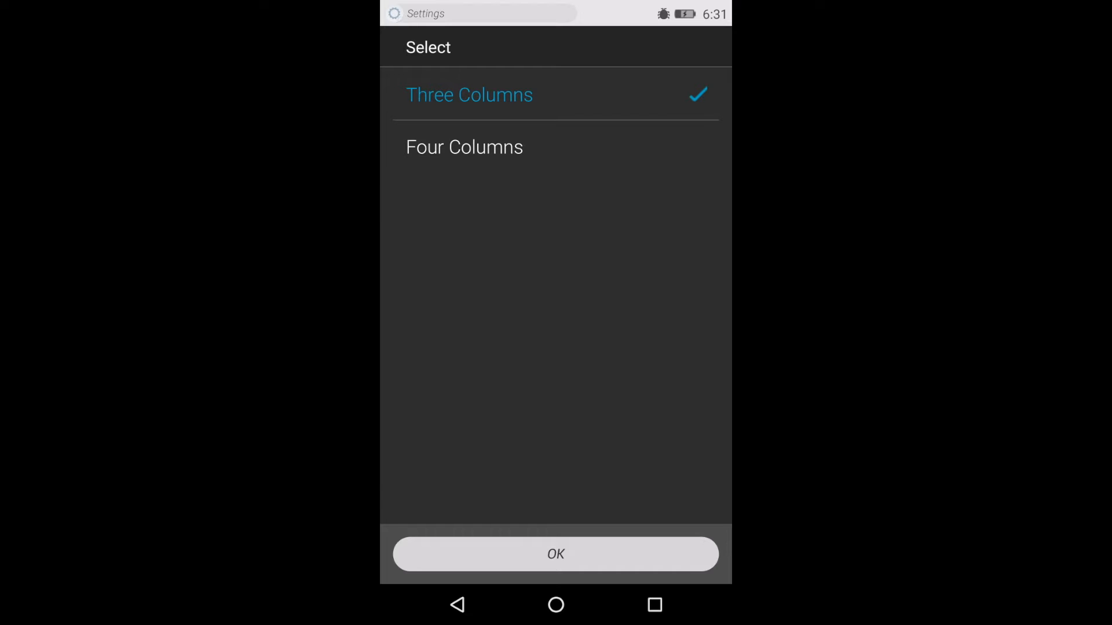
pyautogui.click(464, 147)
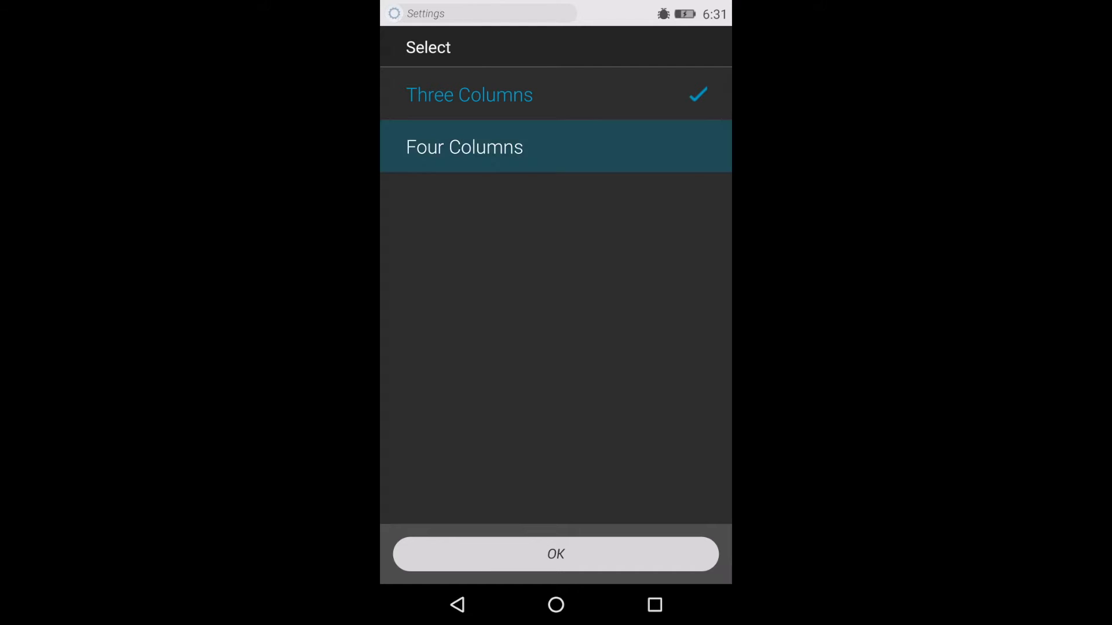
pyautogui.click(464, 147)
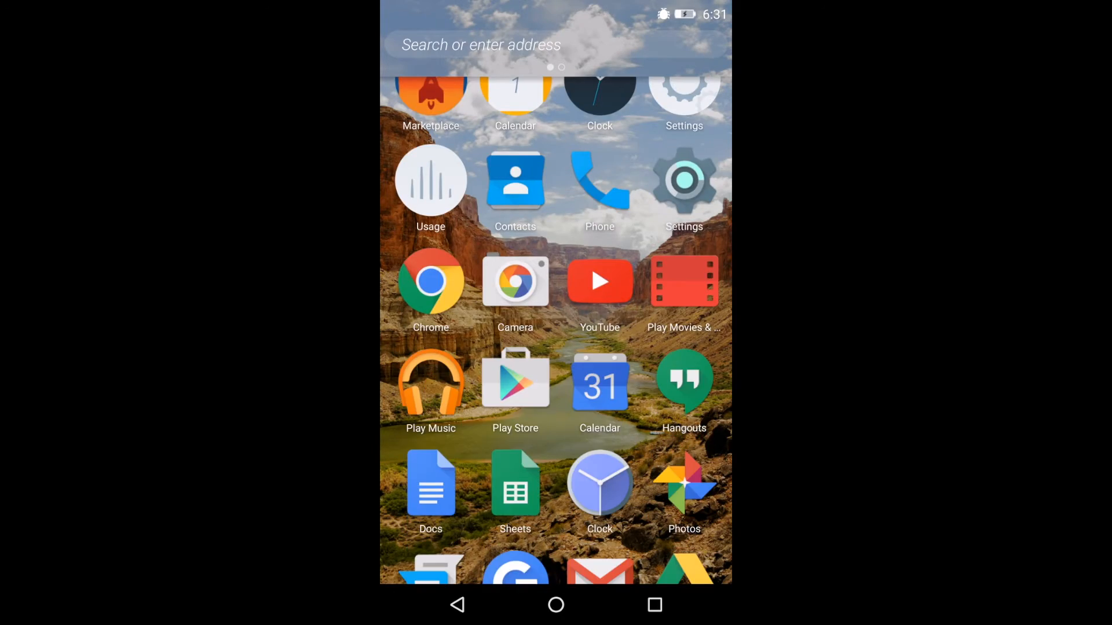
pyautogui.scroll(-3)
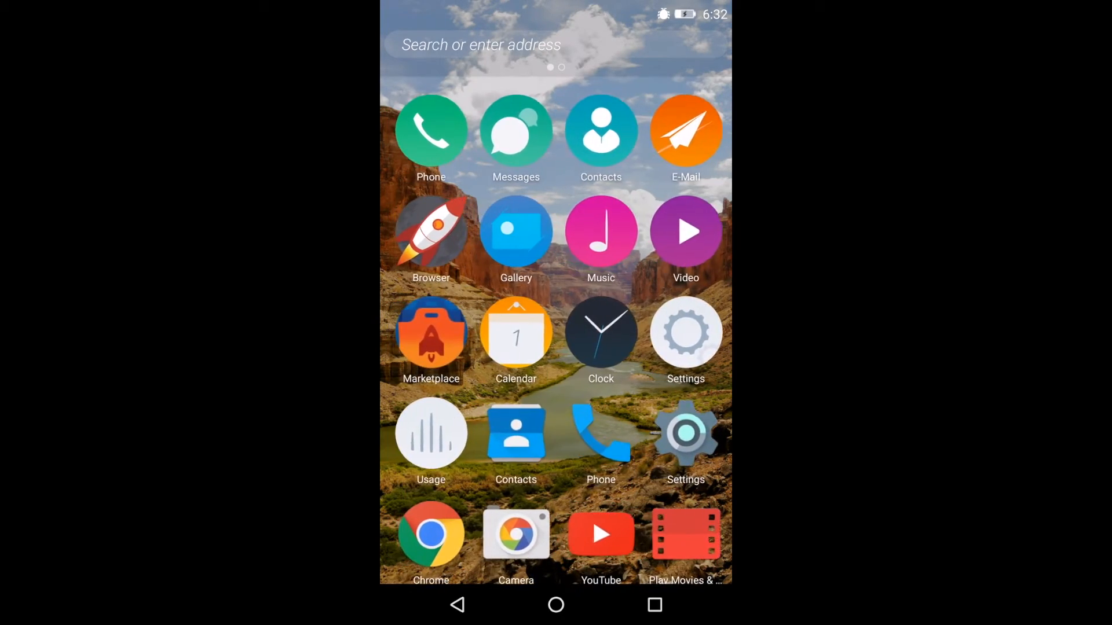
pyautogui.hscroll(-3)
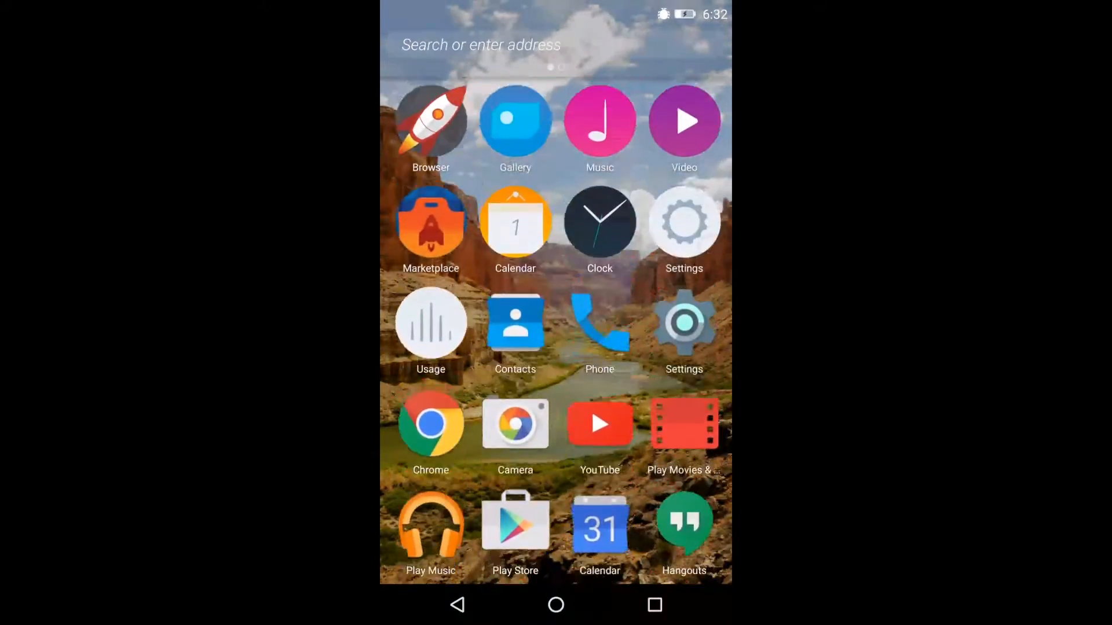
pyautogui.scroll(-3)
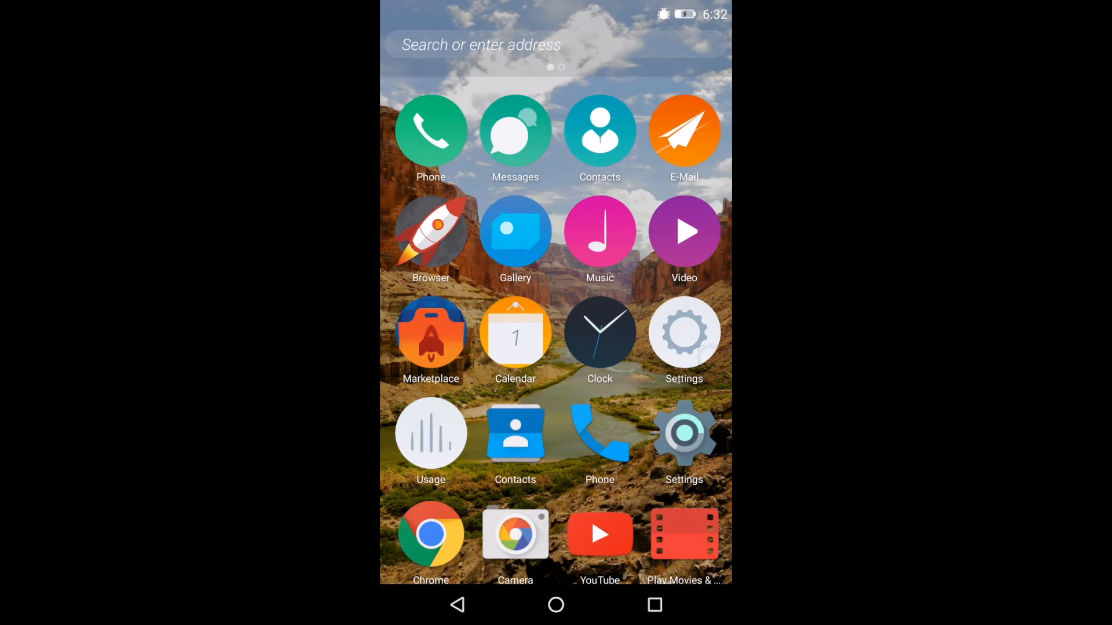
pyautogui.scroll(-3)
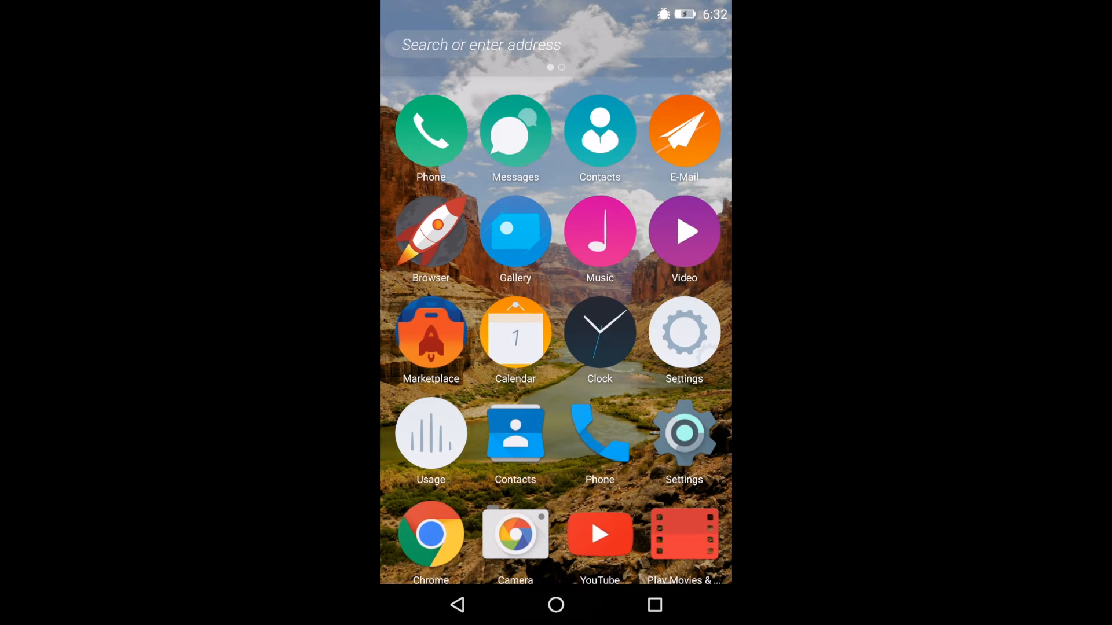
# - Pin the PCMech website to the home screen via the browser's Pin site option
pyautogui.click(683, 332)
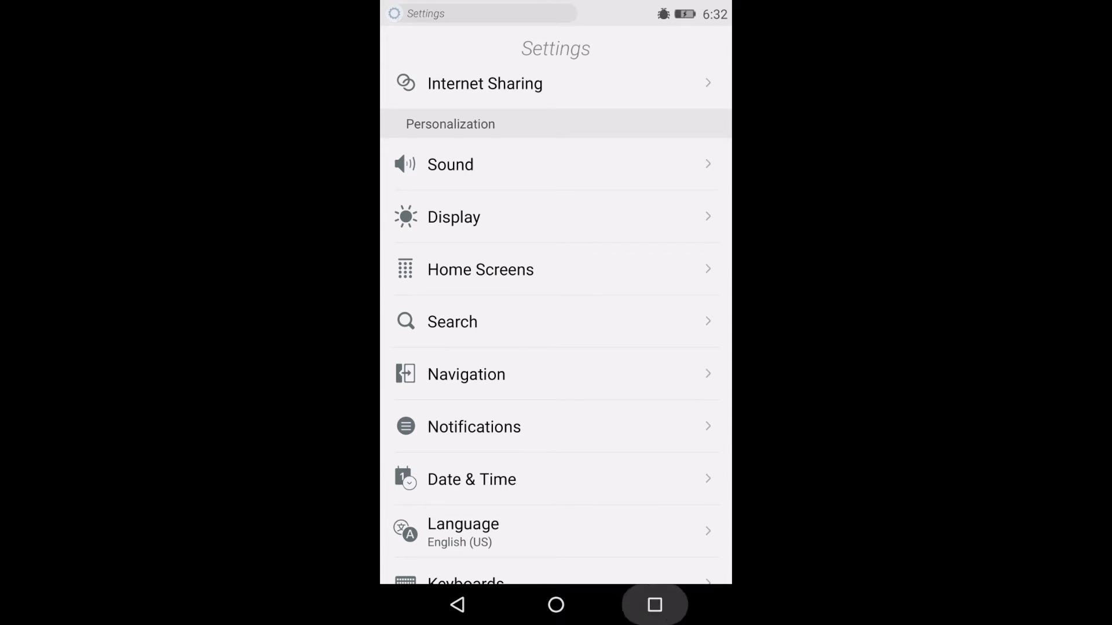
pyautogui.click(556, 604)
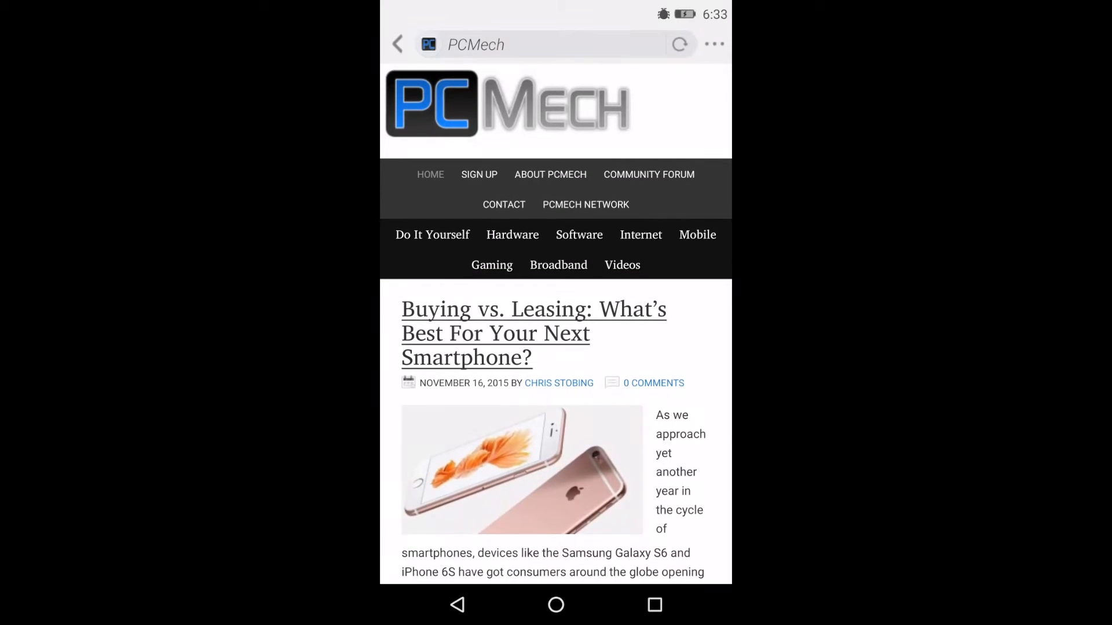
pyautogui.click(714, 44)
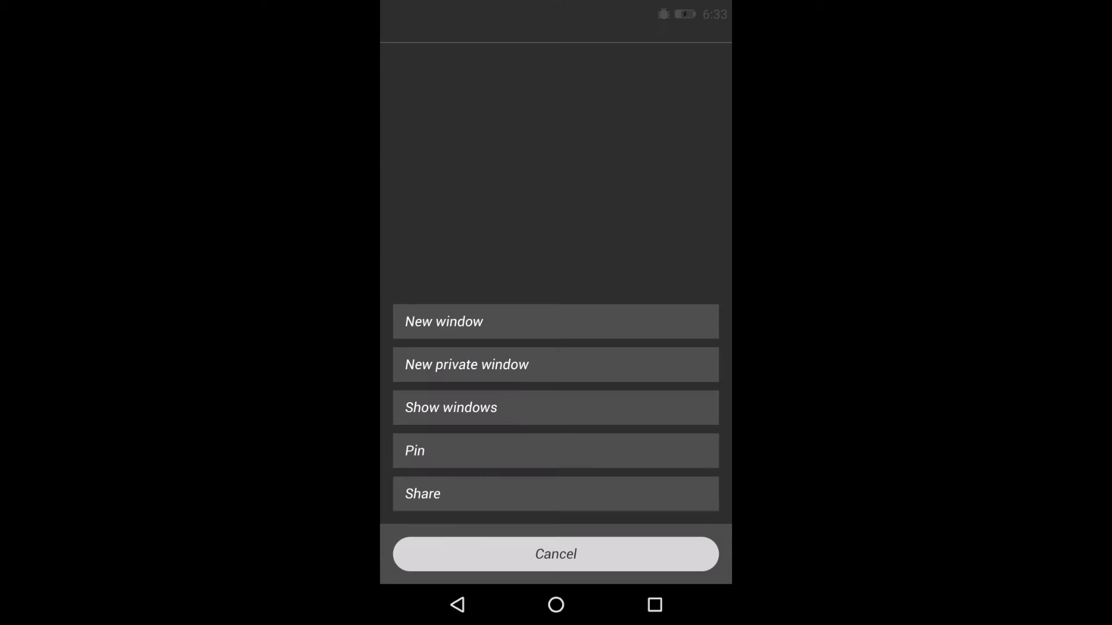
pyautogui.click(555, 451)
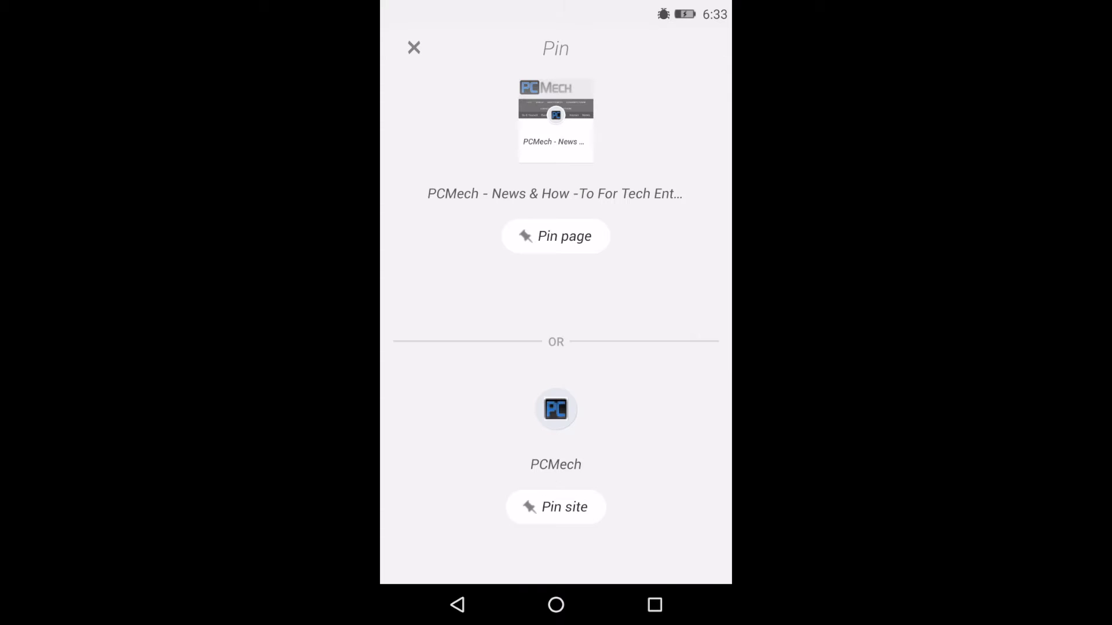
pyautogui.click(555, 507)
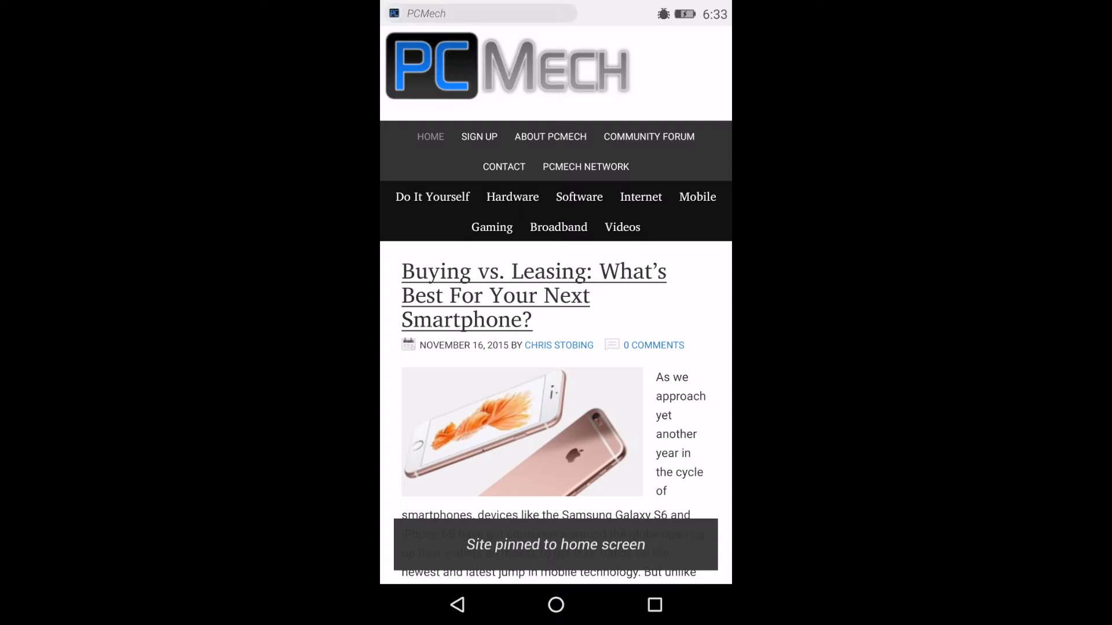
pyautogui.scroll(-3)
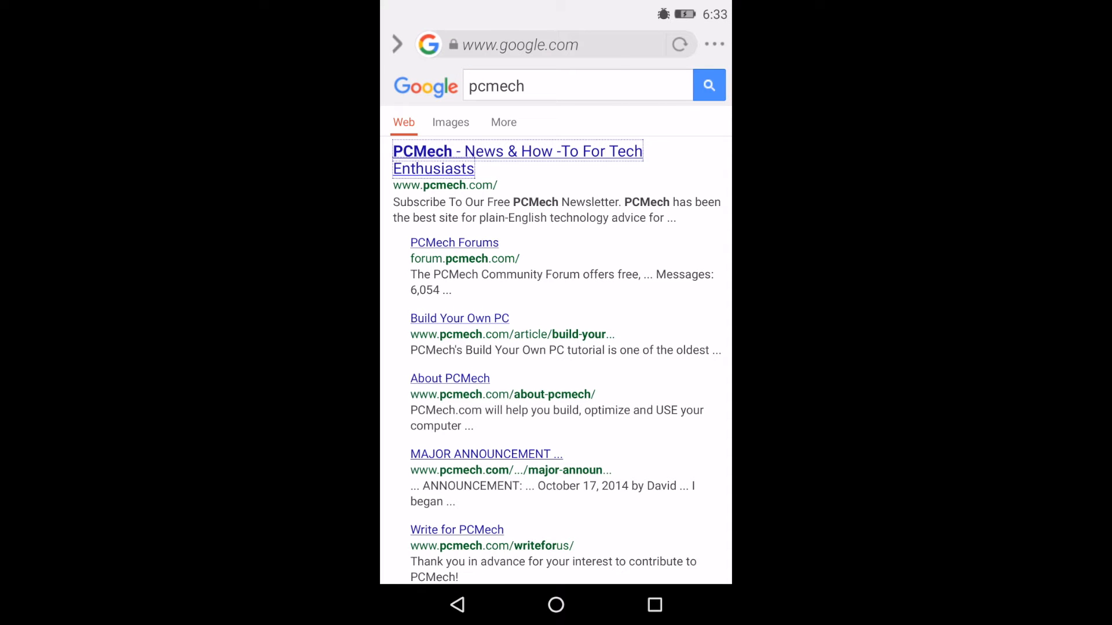
# - Reopen PCMech's Pin options to confirm it's already pinned, then return home
pyautogui.click(518, 159)
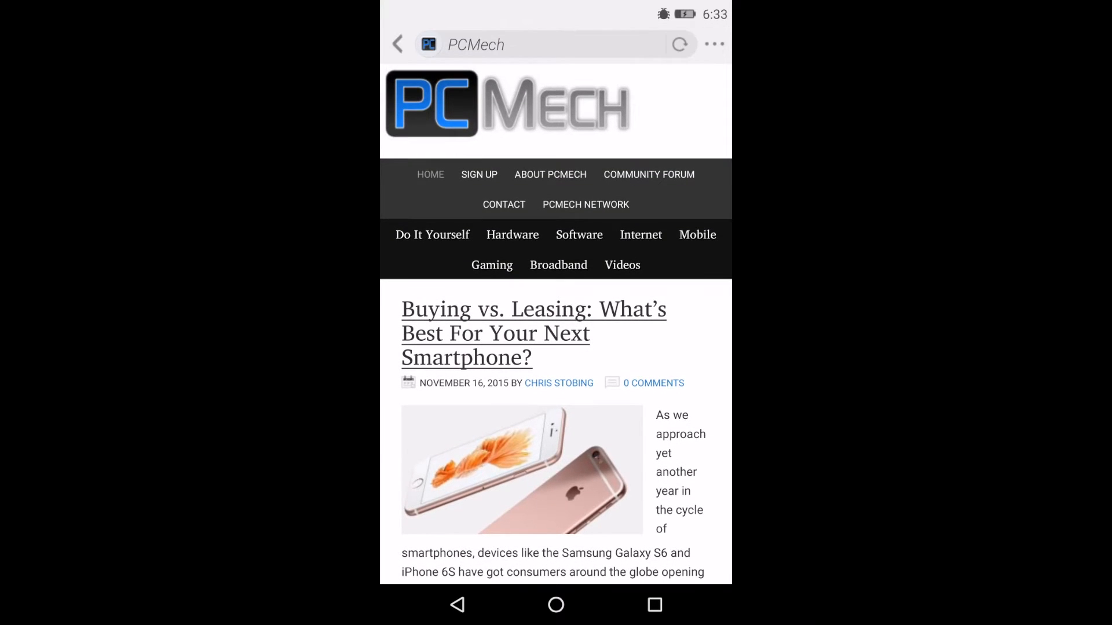
pyautogui.click(714, 44)
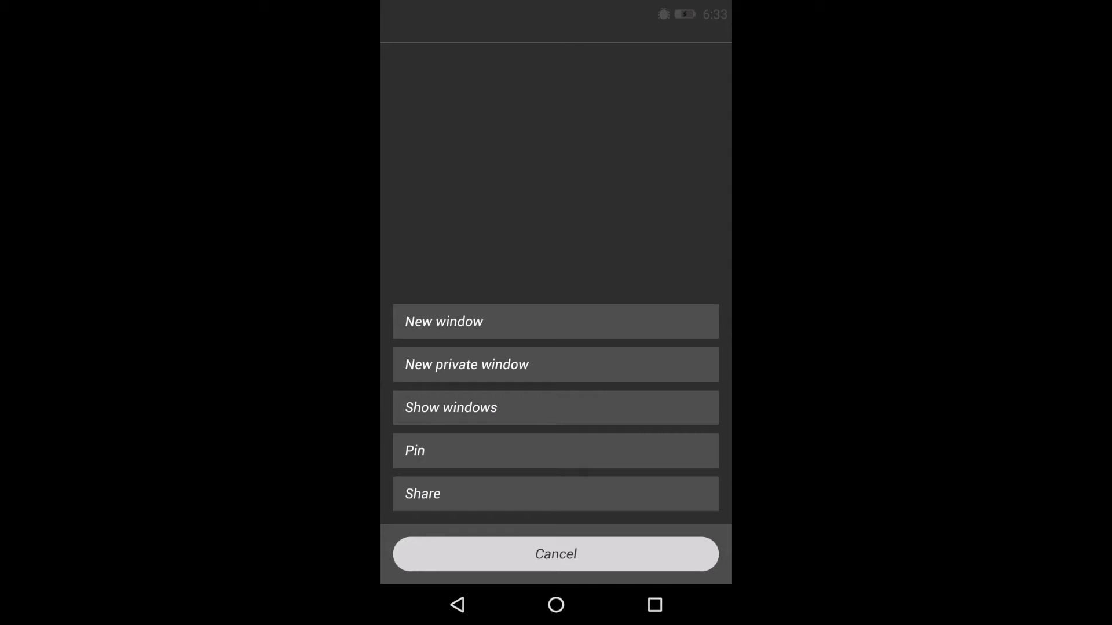
pyautogui.click(555, 450)
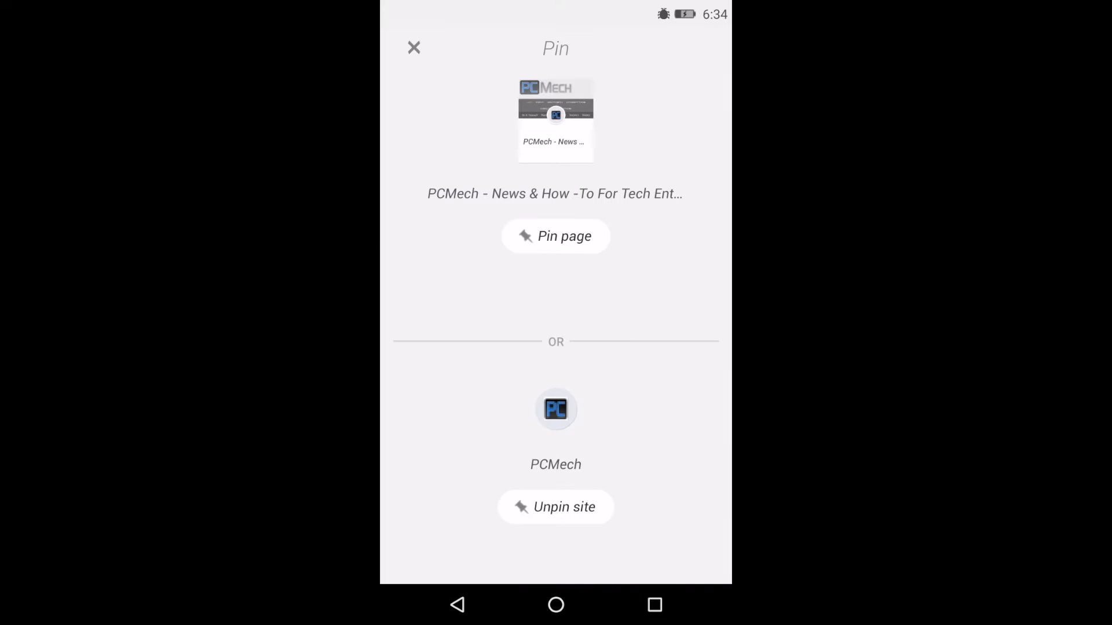
pyautogui.click(556, 236)
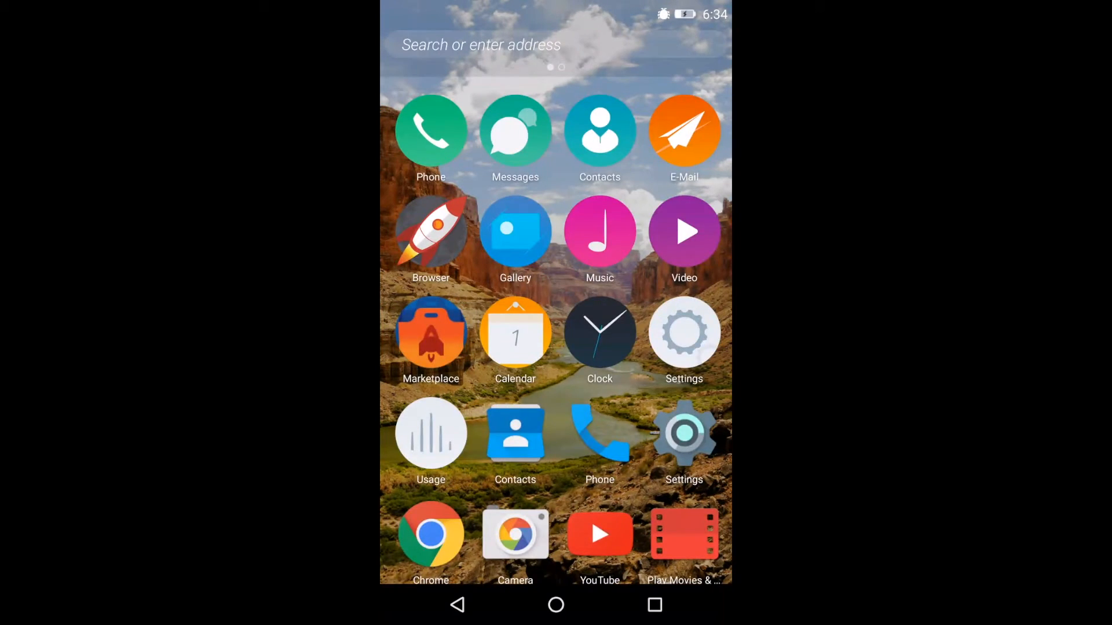
pyautogui.scroll(-3)
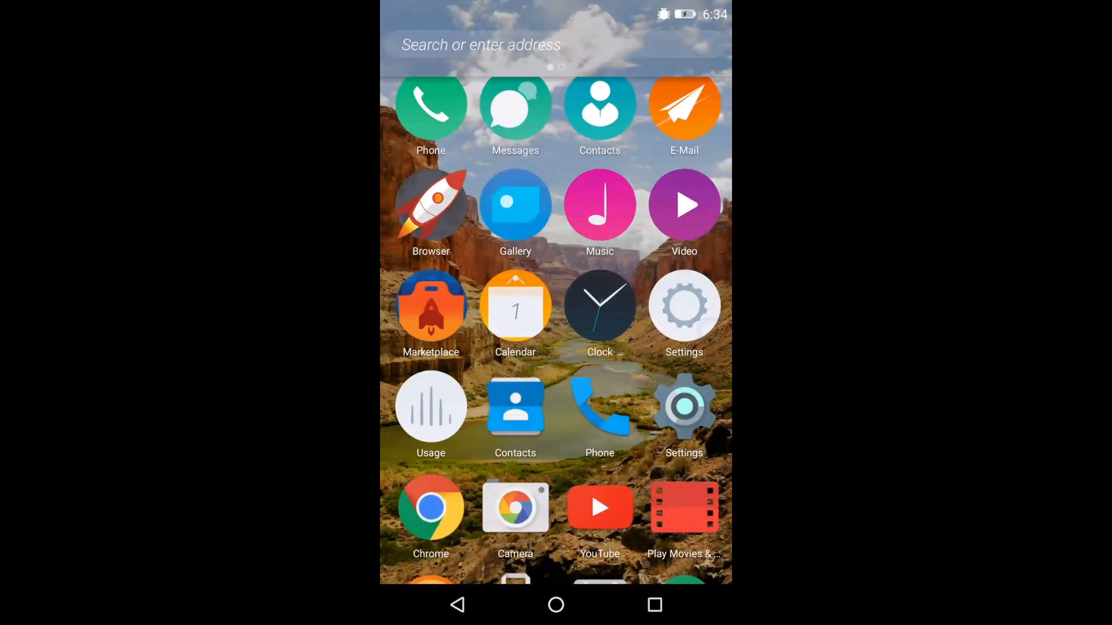
# - Open Marketplace and scroll through its featured sites and games
pyautogui.click(430, 305)
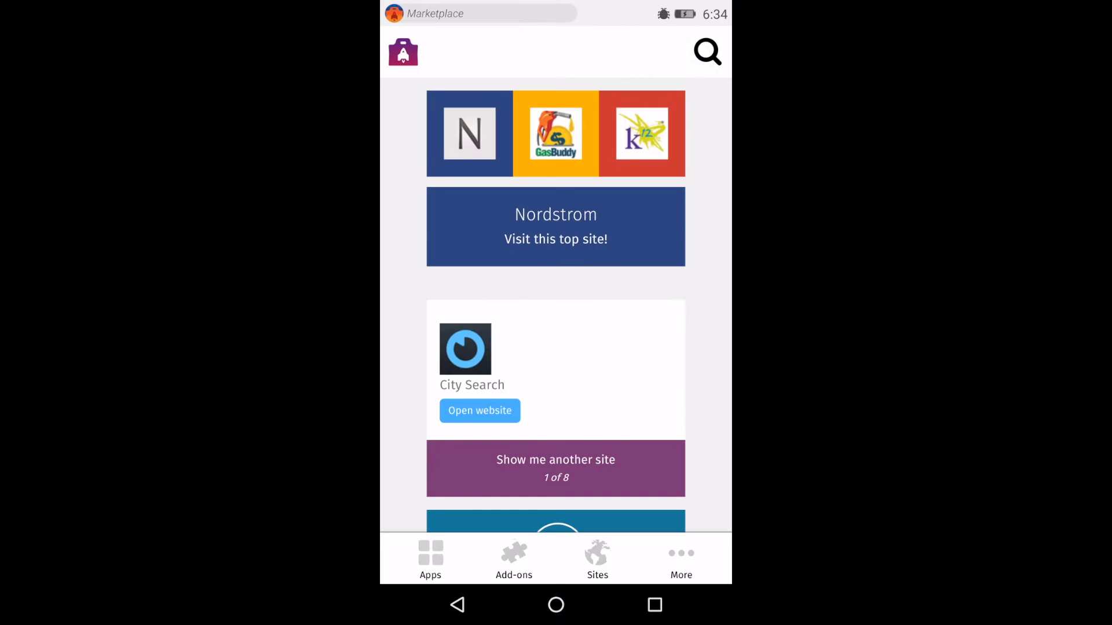
pyautogui.scroll(-3)
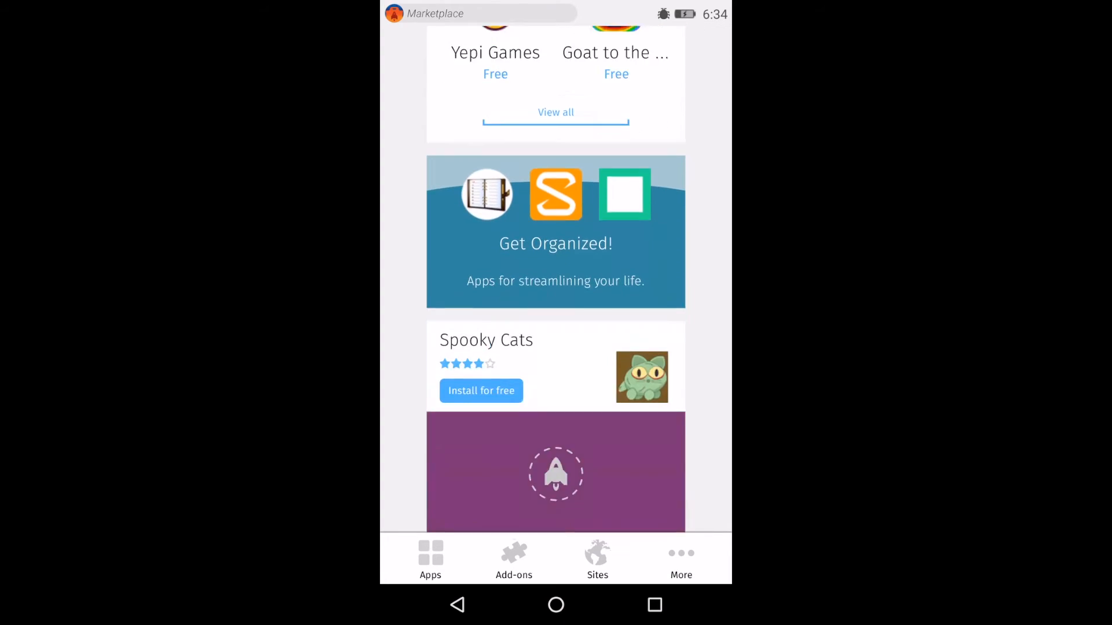
pyautogui.scroll(-3)
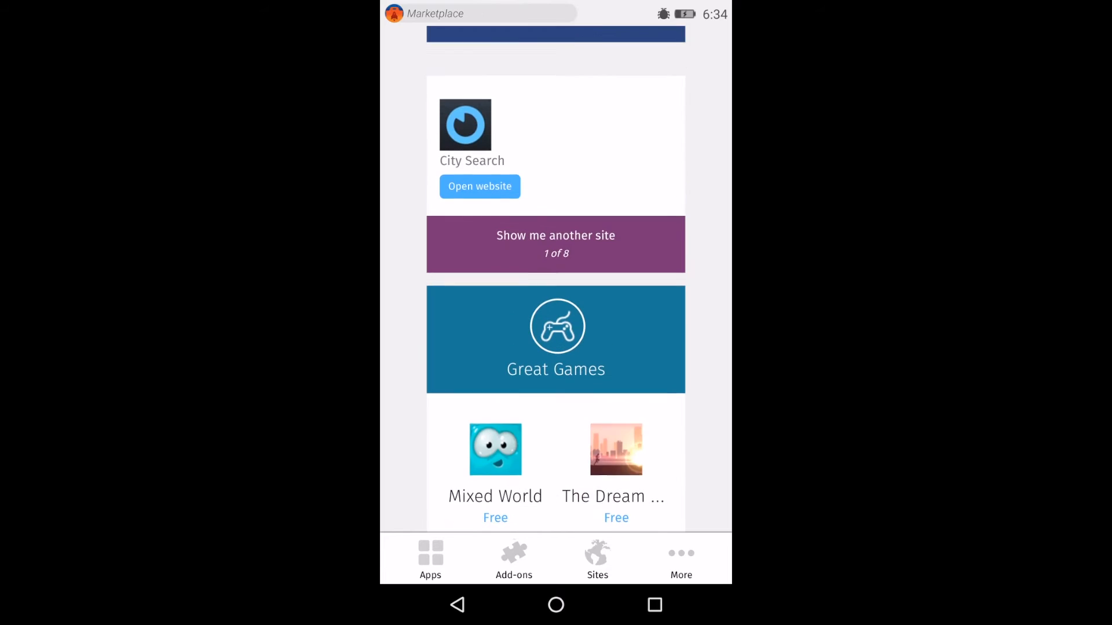
# - Search 'pcmech', clear the query, and close the search overlay
pyautogui.write('pcmech')
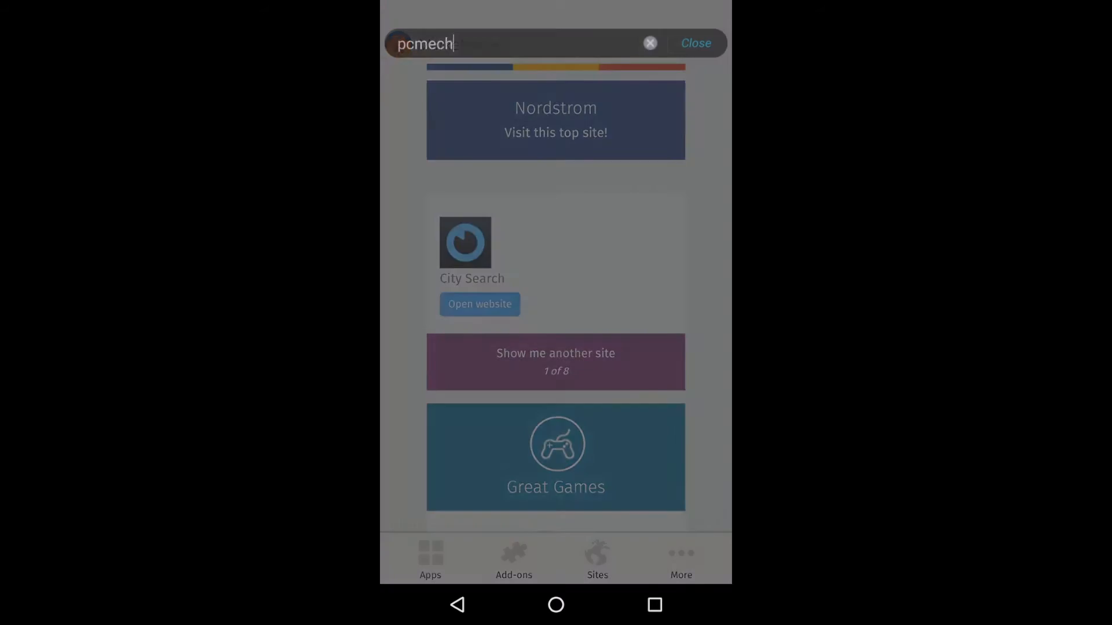
pyautogui.click(496, 44)
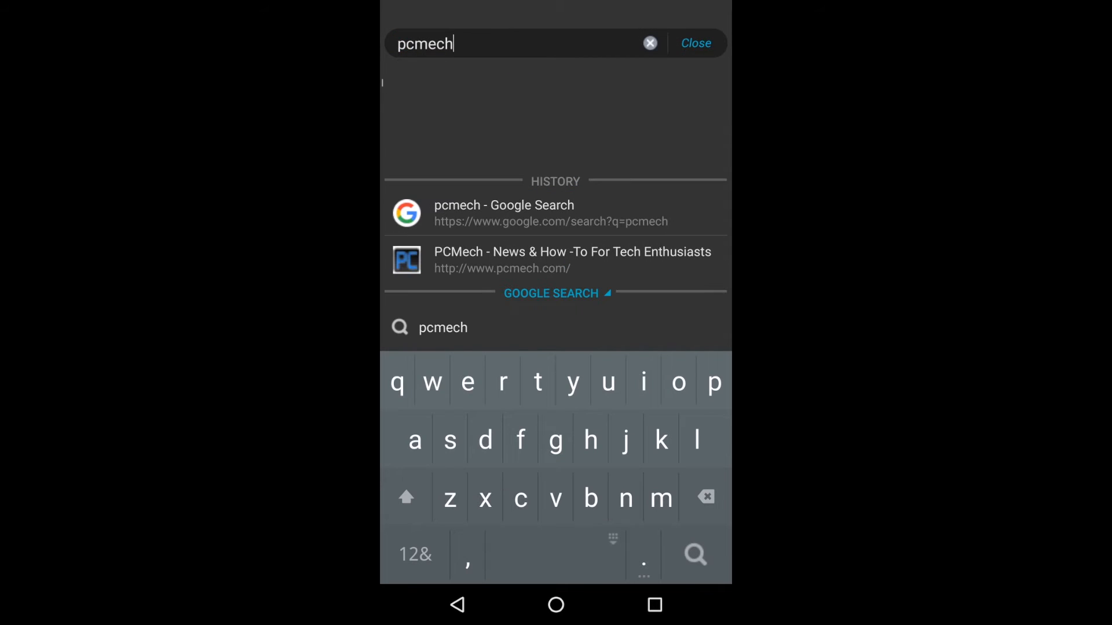
pyautogui.click(649, 42)
pyautogui.write('hell')
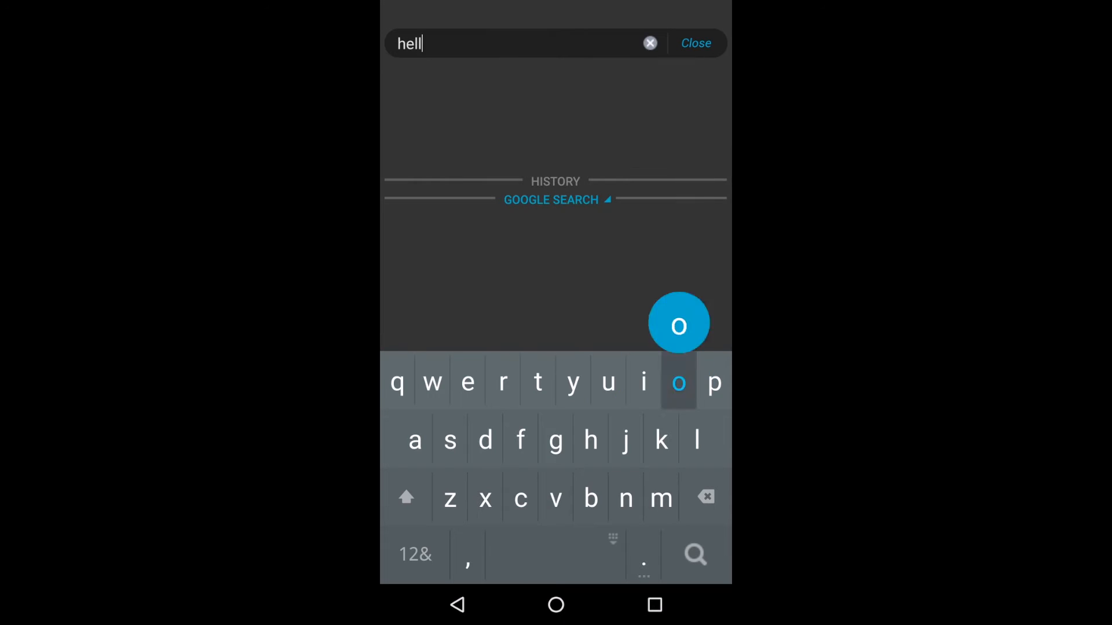
pyautogui.click(649, 43)
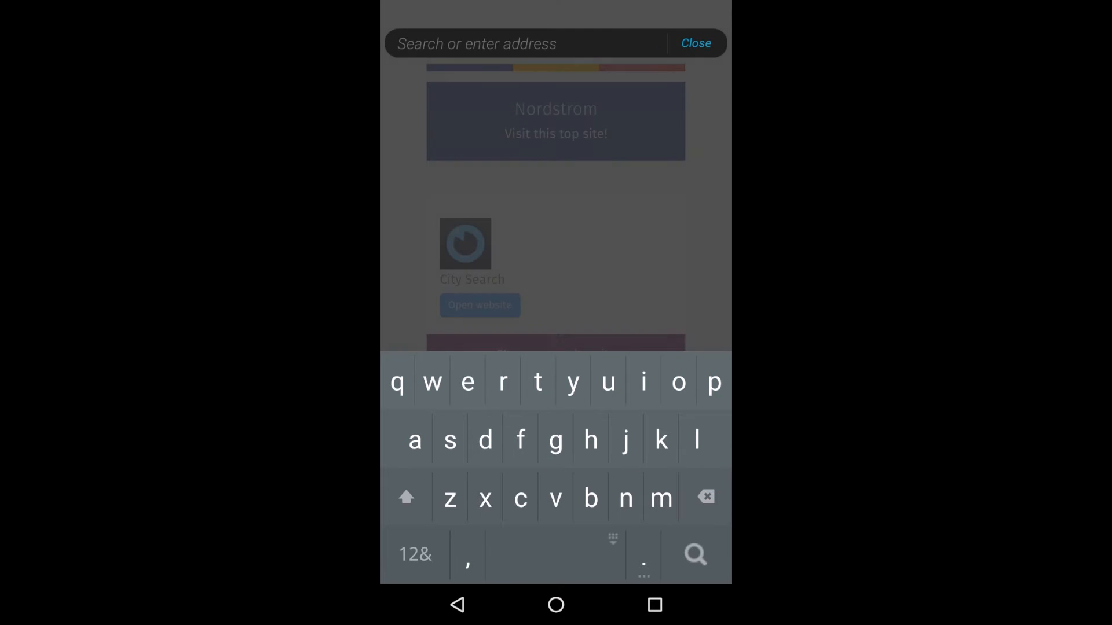
pyautogui.click(695, 44)
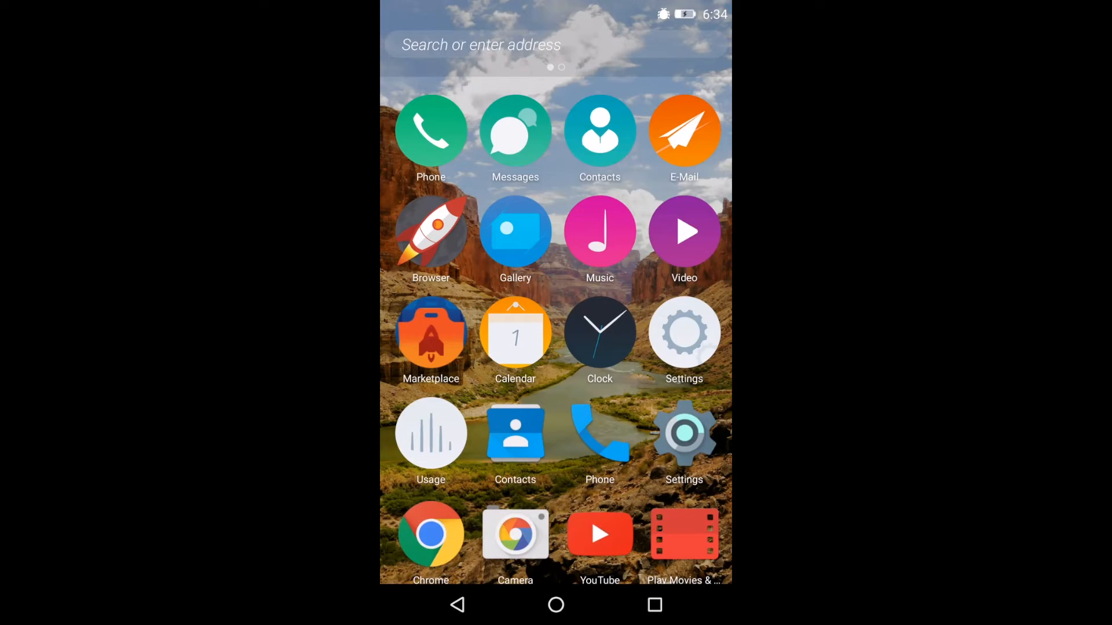
pyautogui.scroll(-3)
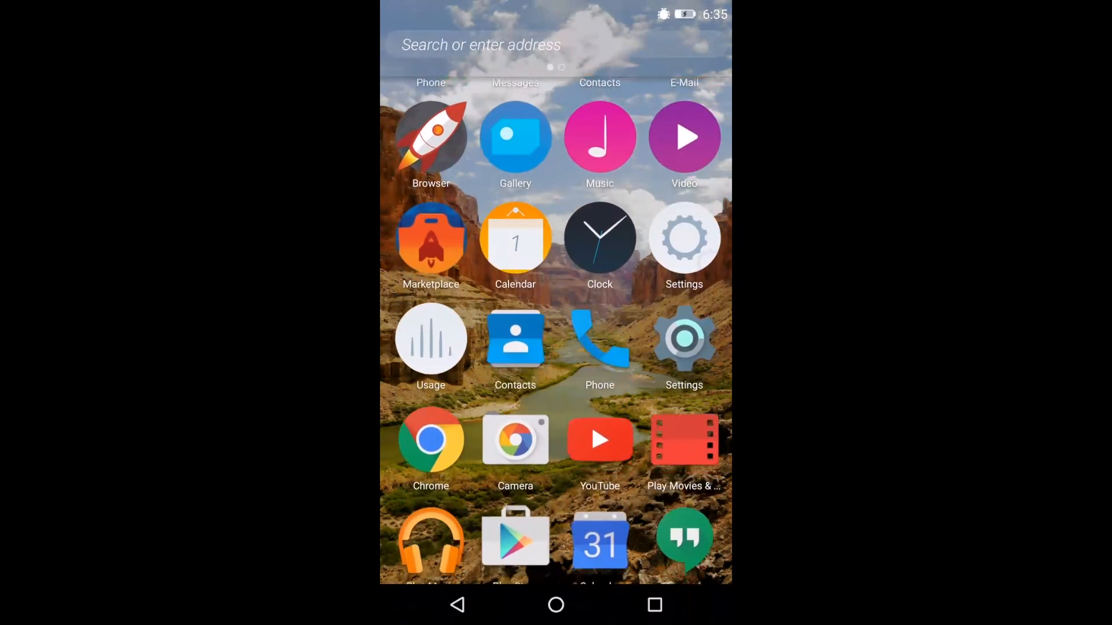
pyautogui.scroll(-3)
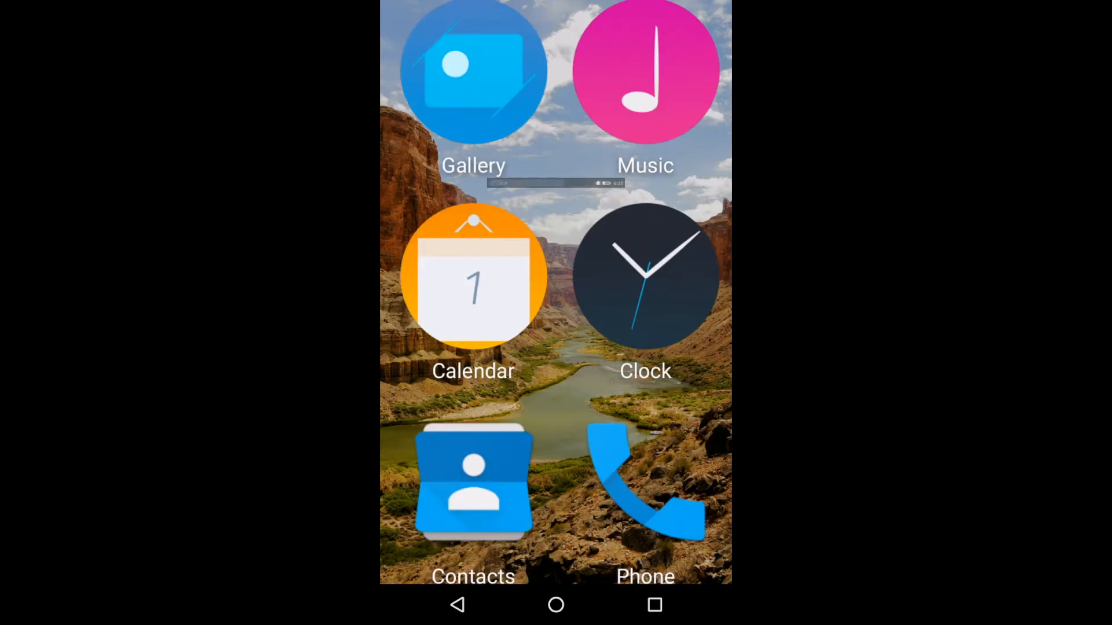
# - Launch the Phone app, then switch back to Marketplace showing Spooky Cats
pyautogui.click(645, 490)
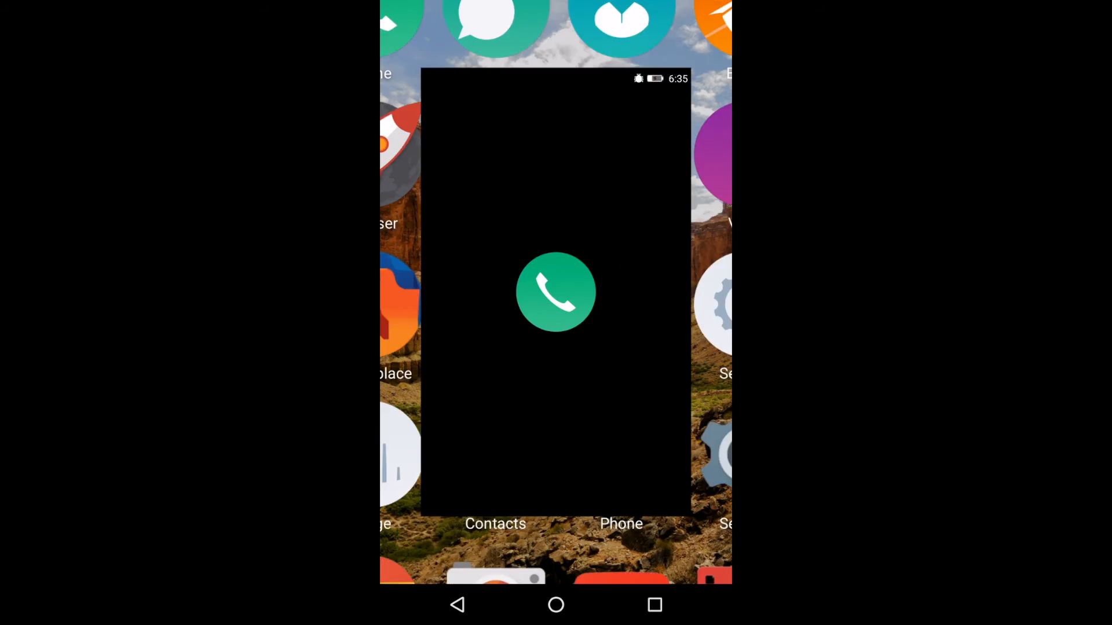
pyautogui.click(556, 291)
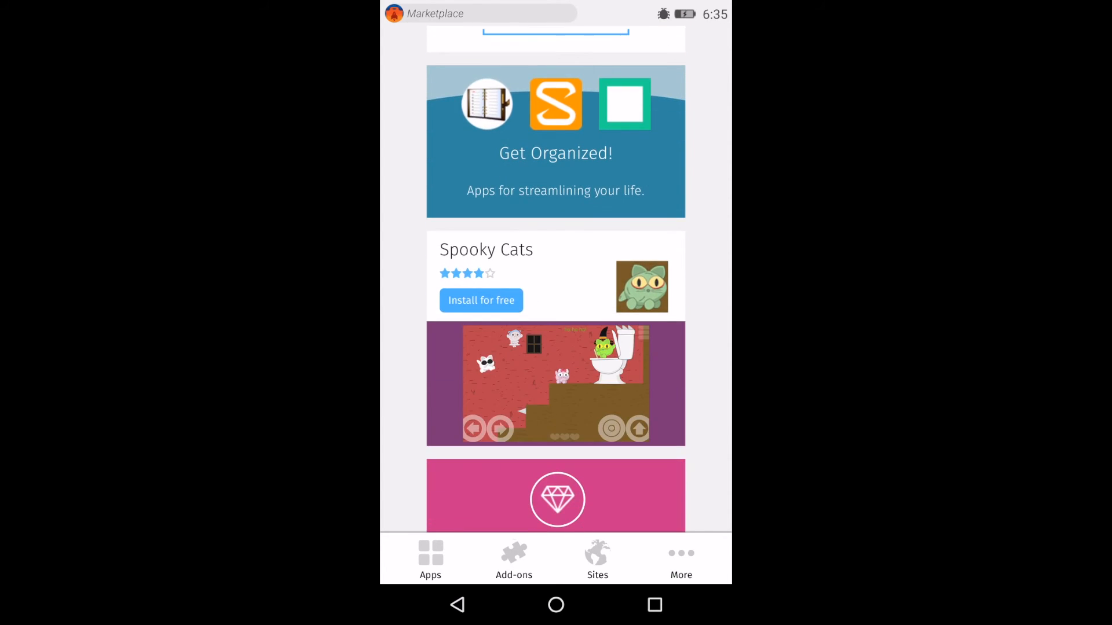
# - Browse Marketplace's Add-ons list, including Tap PowerUp, then return to the home screen
pyautogui.click(514, 559)
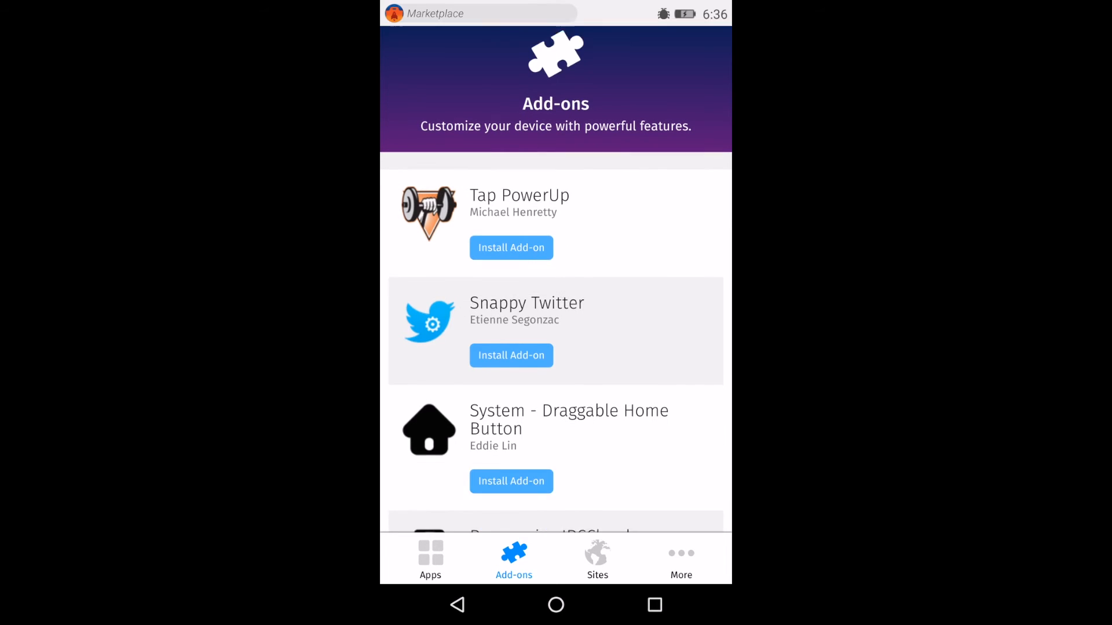
pyautogui.scroll(-3)
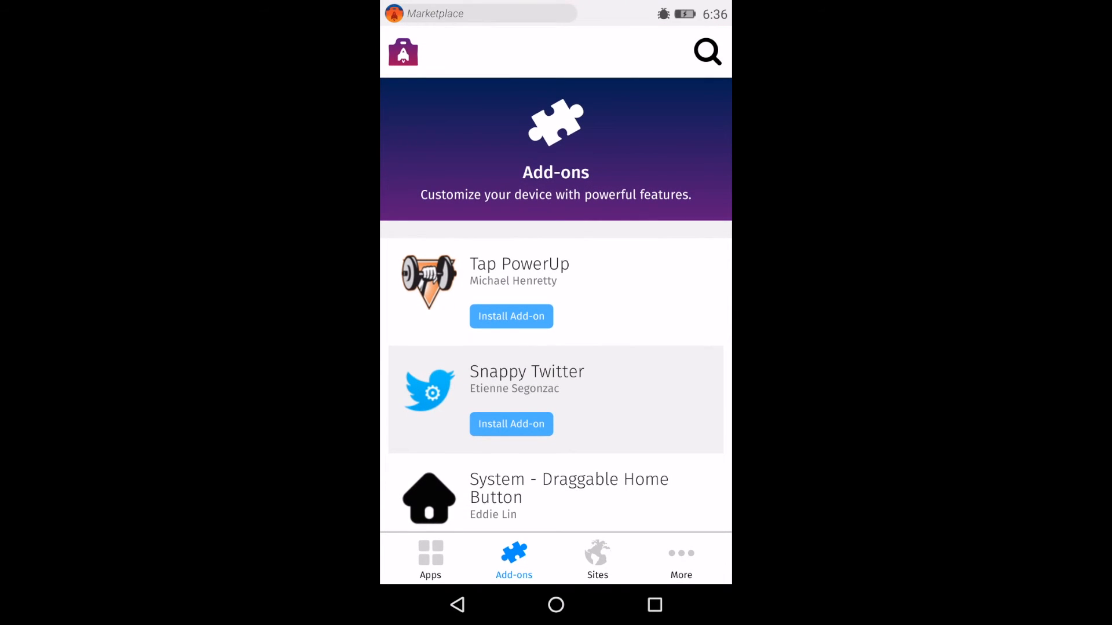
pyautogui.click(555, 604)
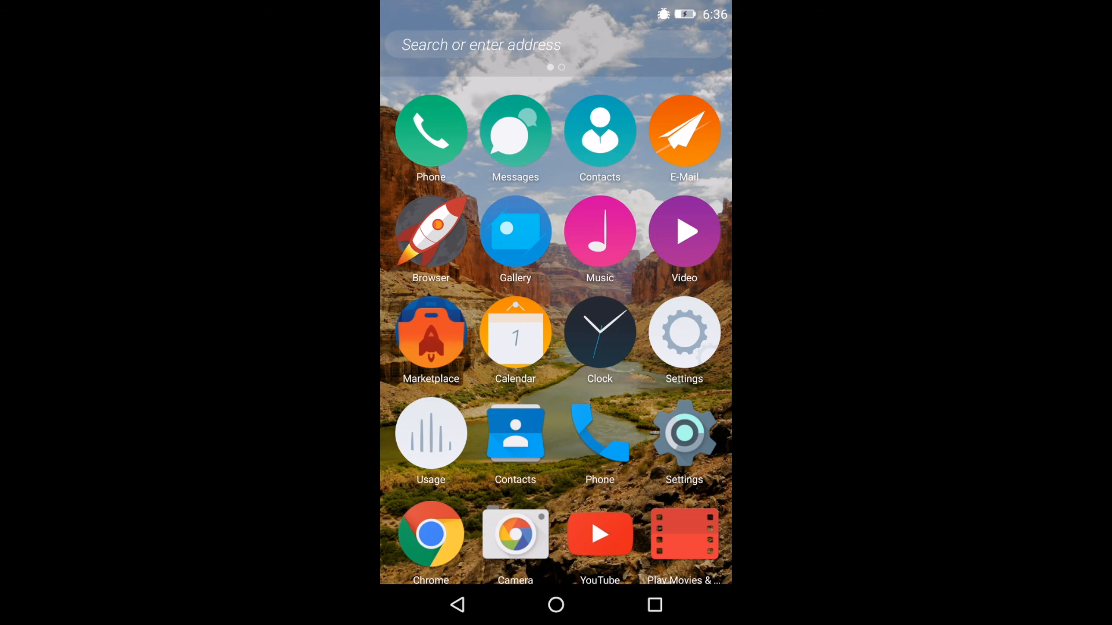
# - Open the Settings app, showing Privacy & Security, Storage and Device options
pyautogui.click(516, 331)
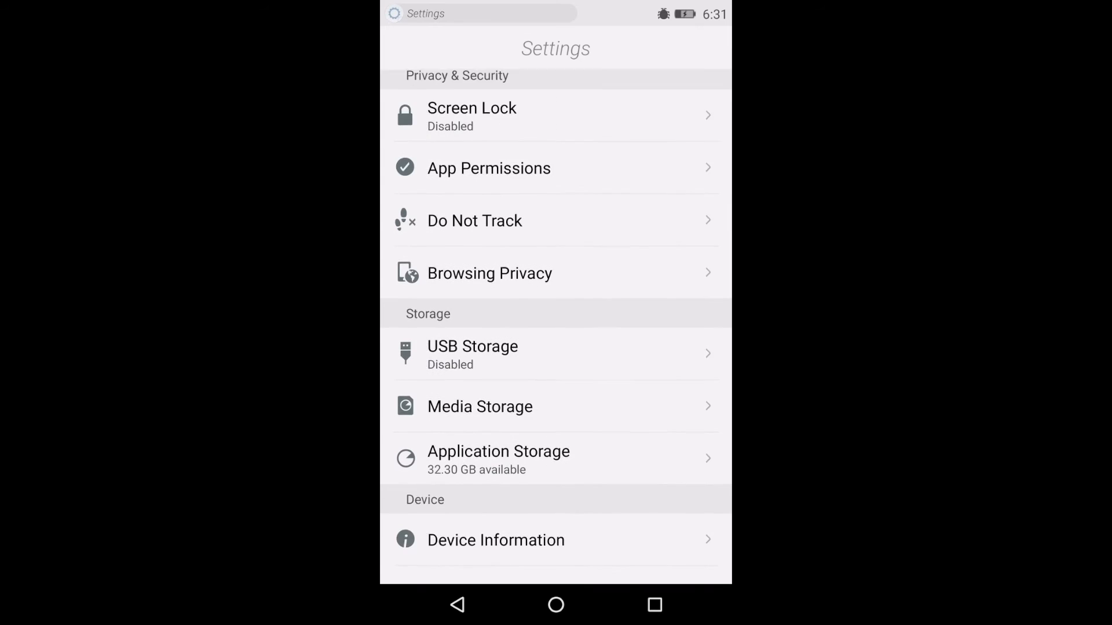
# - Scroll through the Personalization and account settings, then move to the Marketplace's Great Games list
pyautogui.scroll(-3)
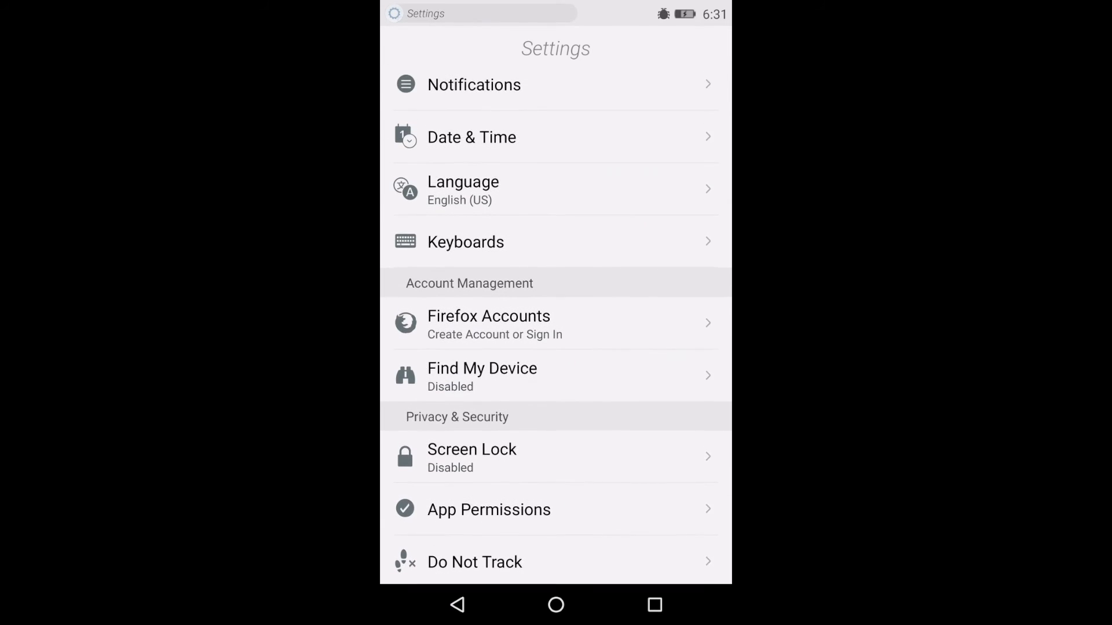
pyautogui.scroll(3)
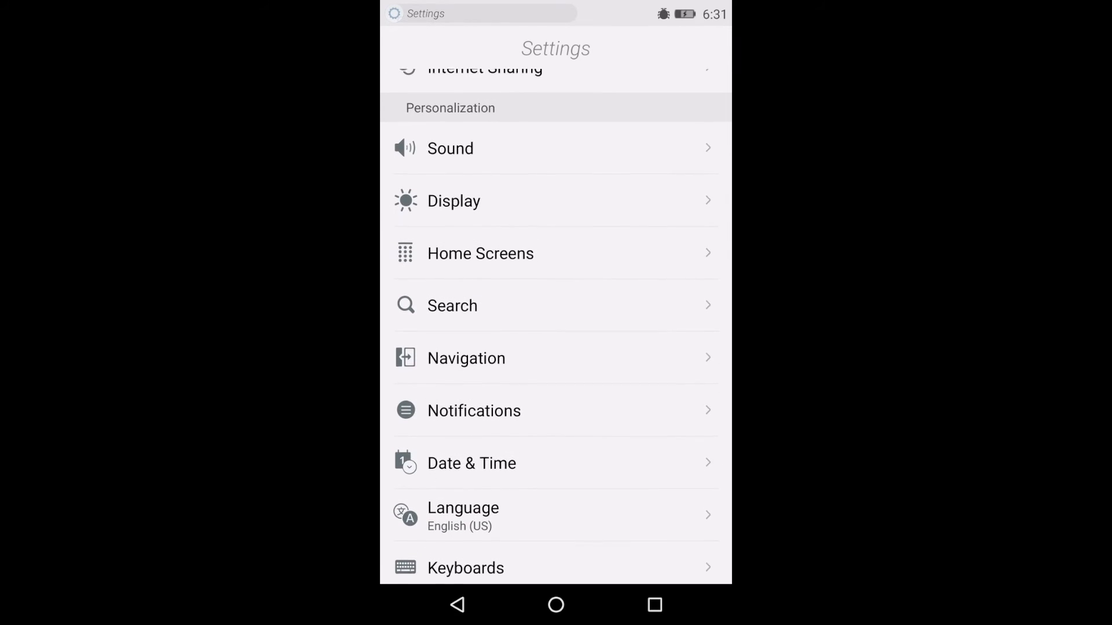
pyautogui.scroll(-3)
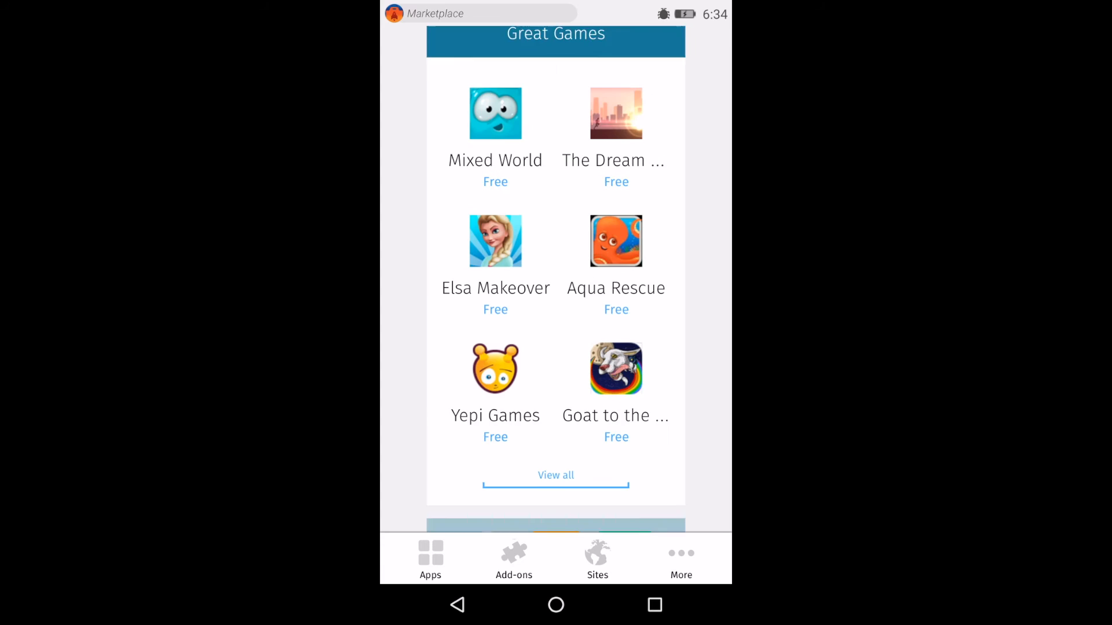
# - Scroll the Great Games listings, then go back to the four-column home screen
pyautogui.scroll(-3)
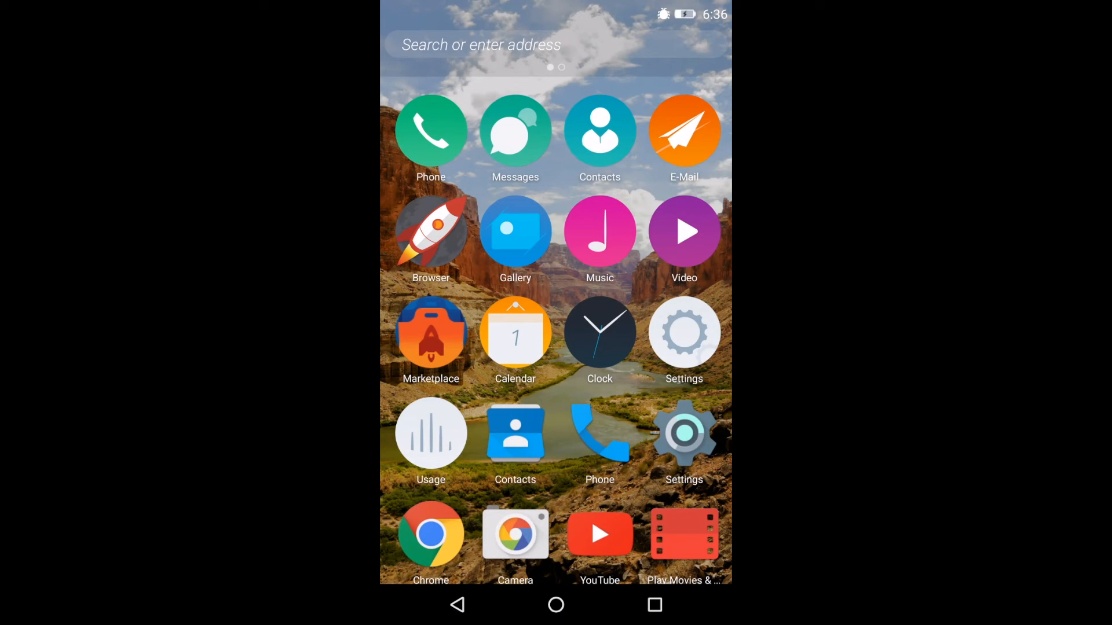
# - Open the browser's Google results for pcmech and go to the PCMech homepage
pyautogui.click(600, 230)
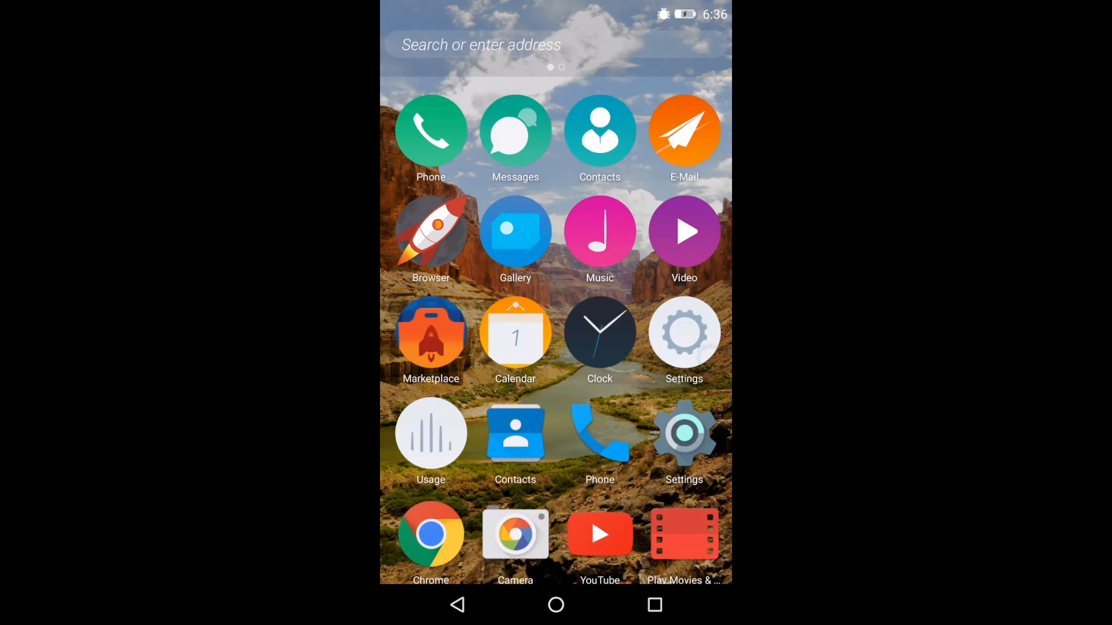
pyautogui.scroll(-3)
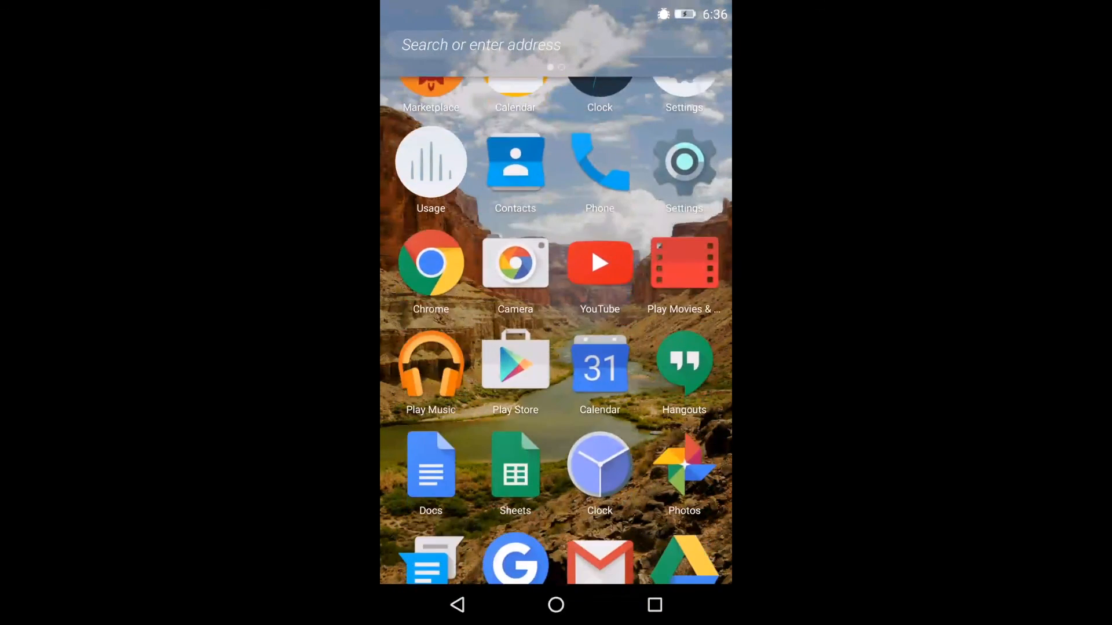
pyautogui.scroll(-3)
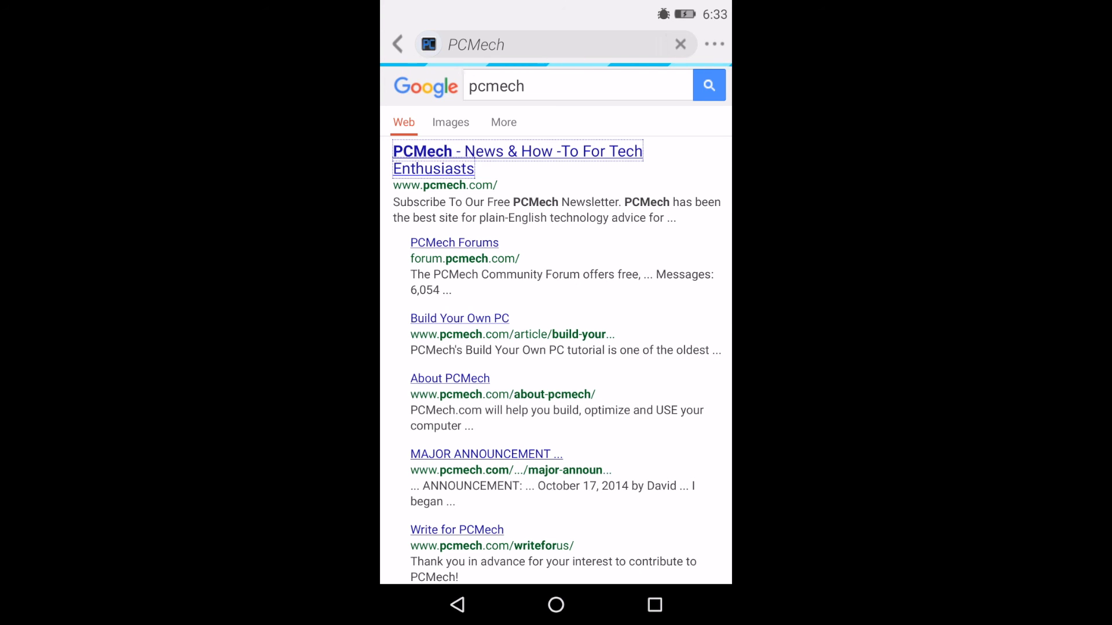
pyautogui.click(517, 160)
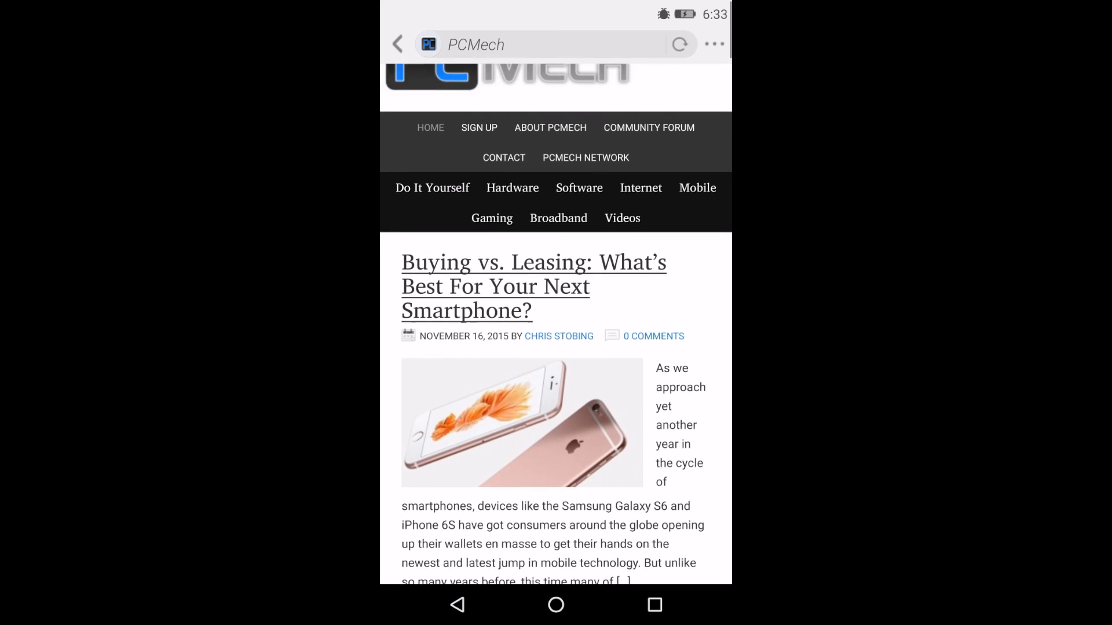